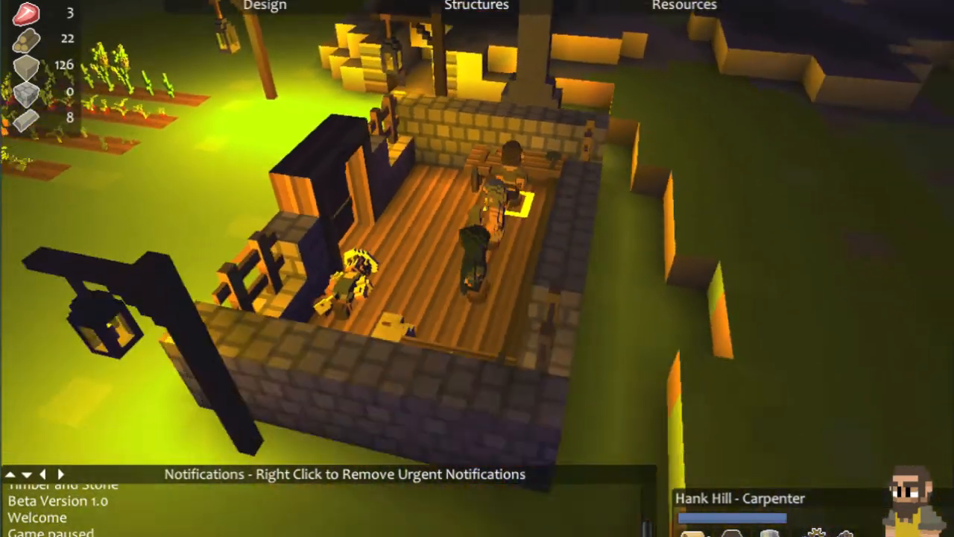
Review Hank Hill's stats and the resources overview, then close both windows
left_click(918, 507)
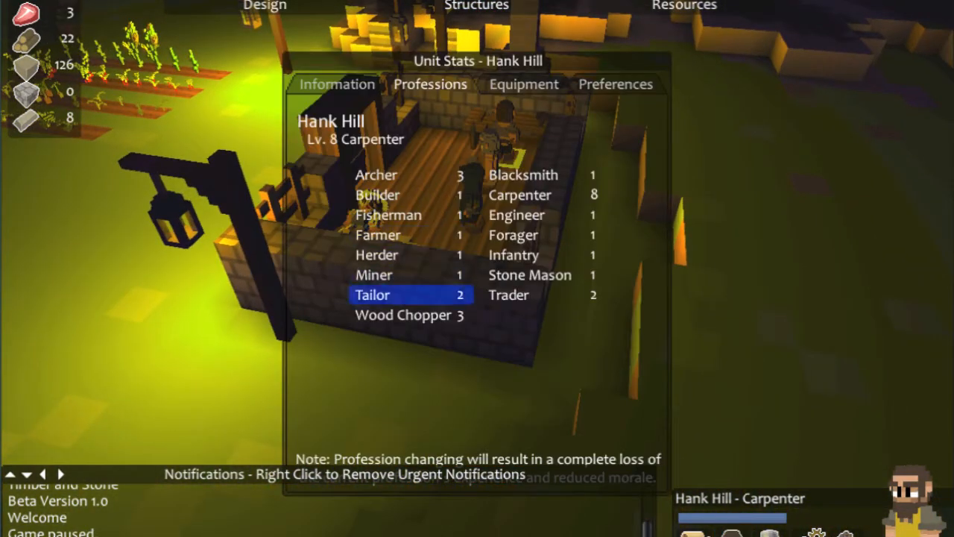
left_click(529, 274)
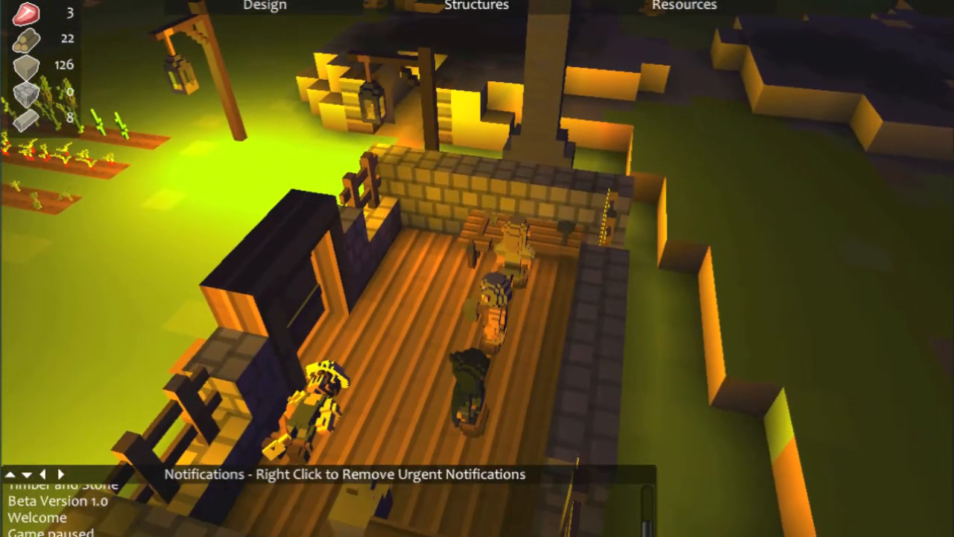
left_click(683, 6)
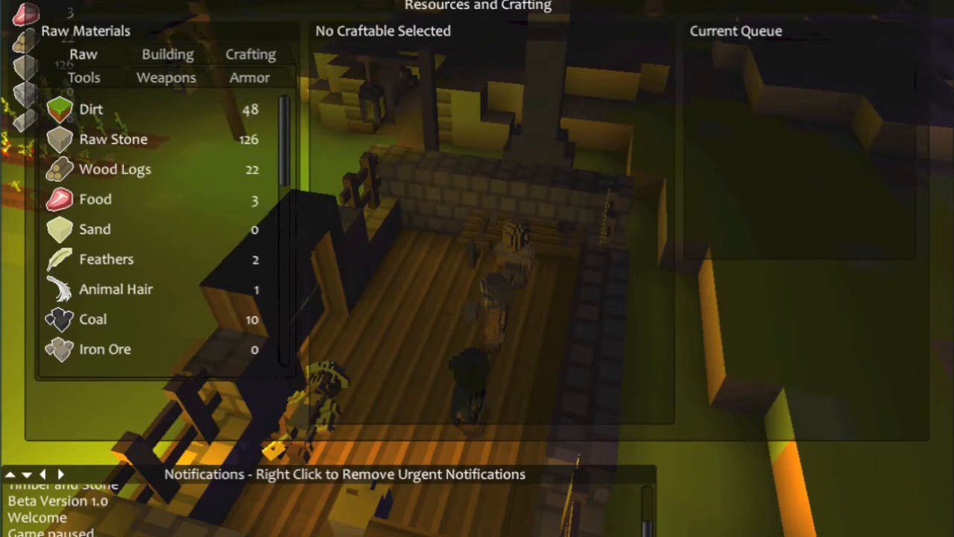
left_click(167, 53)
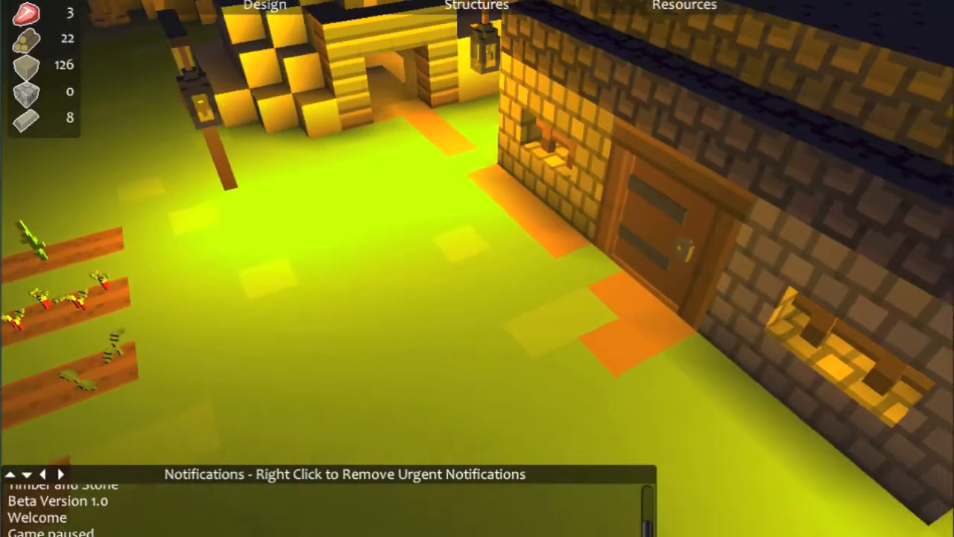
Resume the paused game and bring up the Design options
left_click(265, 6)
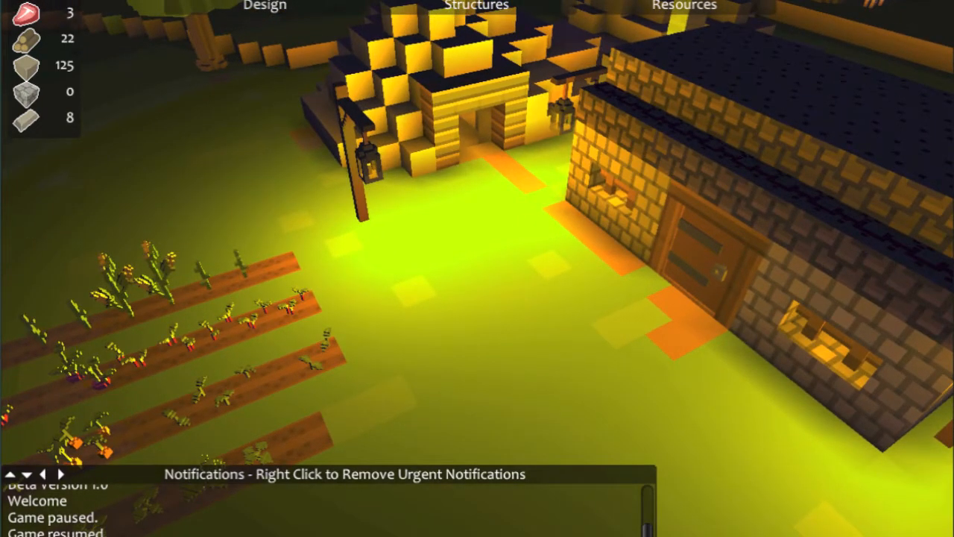
left_click(266, 6)
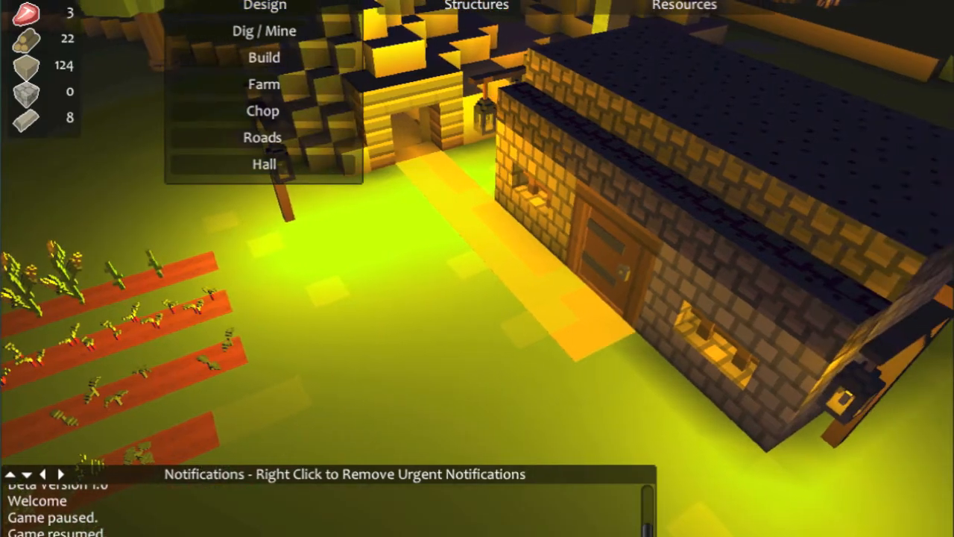
left_click(263, 6)
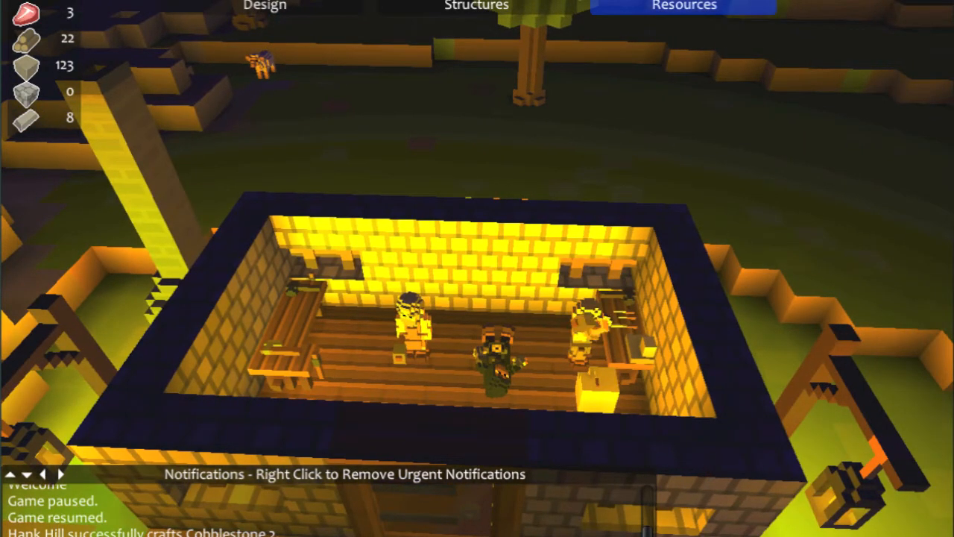
Queue five Tin Ingots under Crafting Materials in the resources overview
left_click(683, 6)
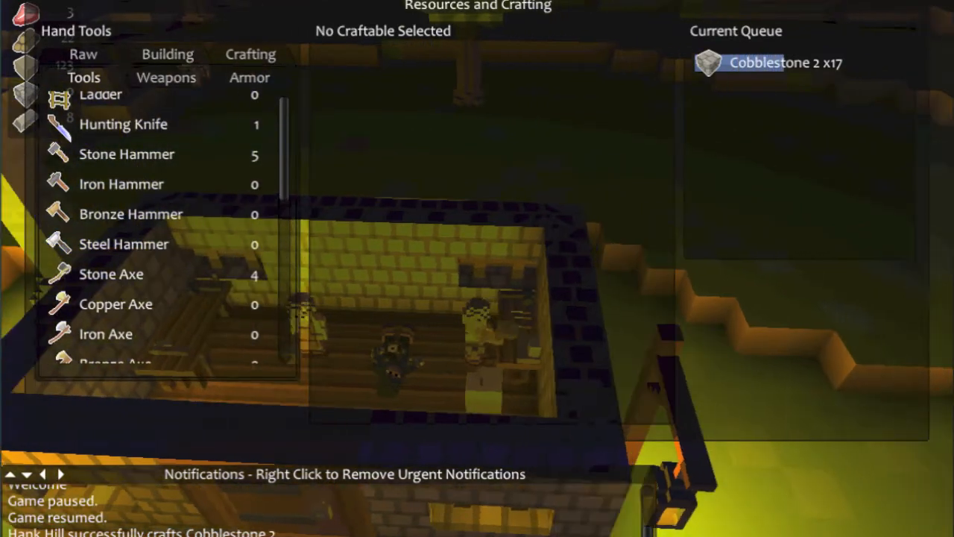
left_click(165, 77)
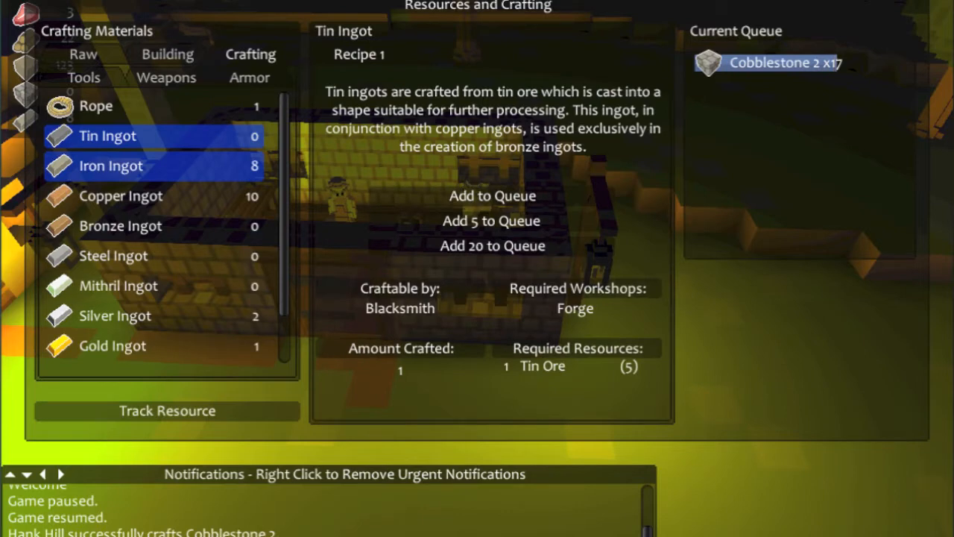
left_click(491, 221)
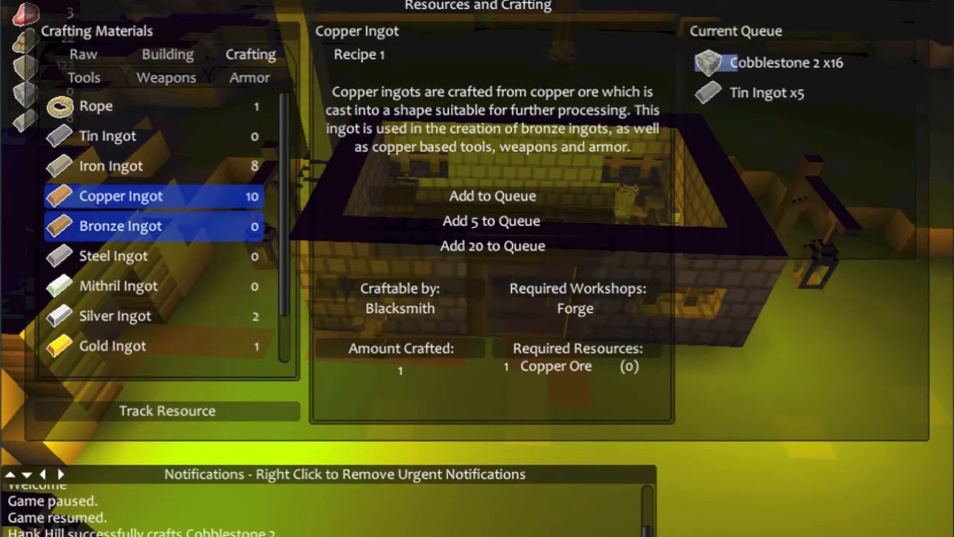
Browse the Steel, Mithril and Gold Ingot recipes
left_click(113, 257)
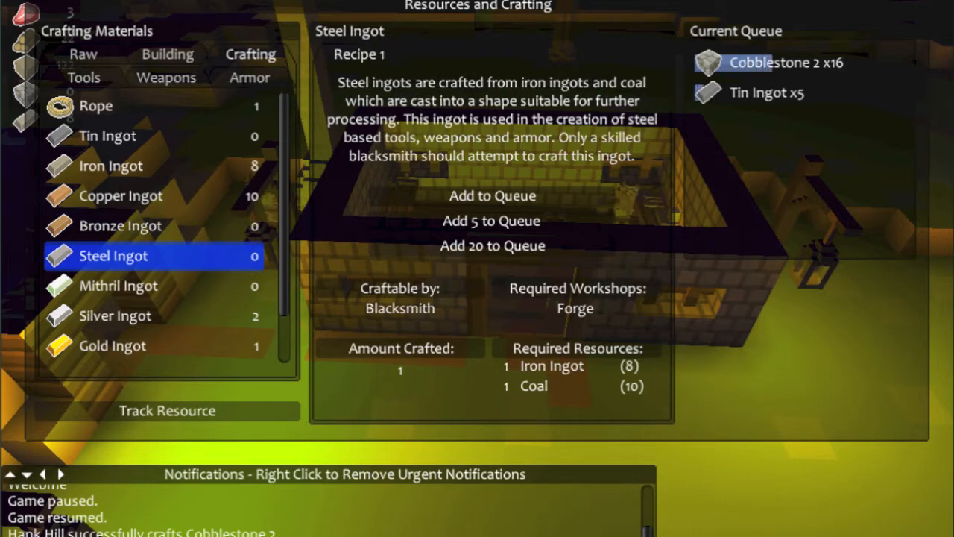
left_click(117, 286)
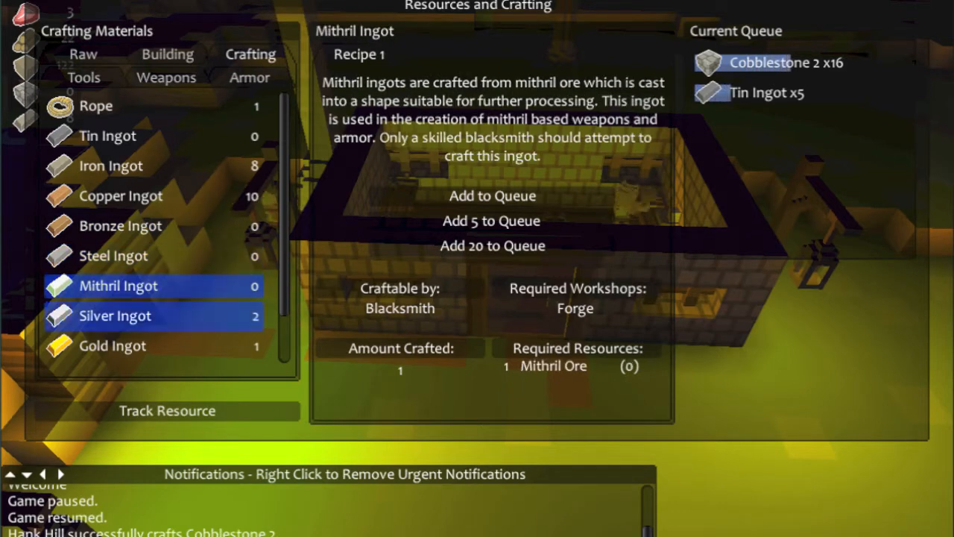
left_click(111, 346)
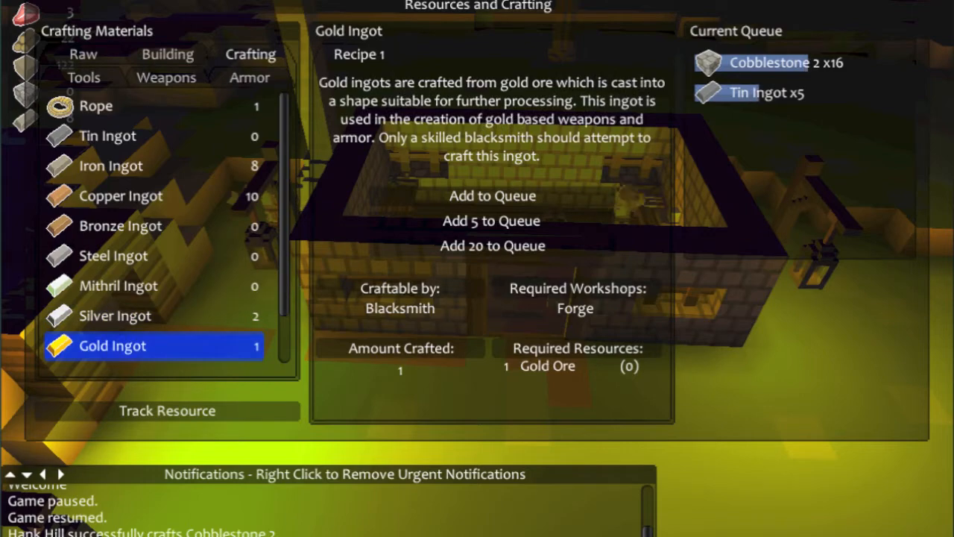
scroll("down", 3)
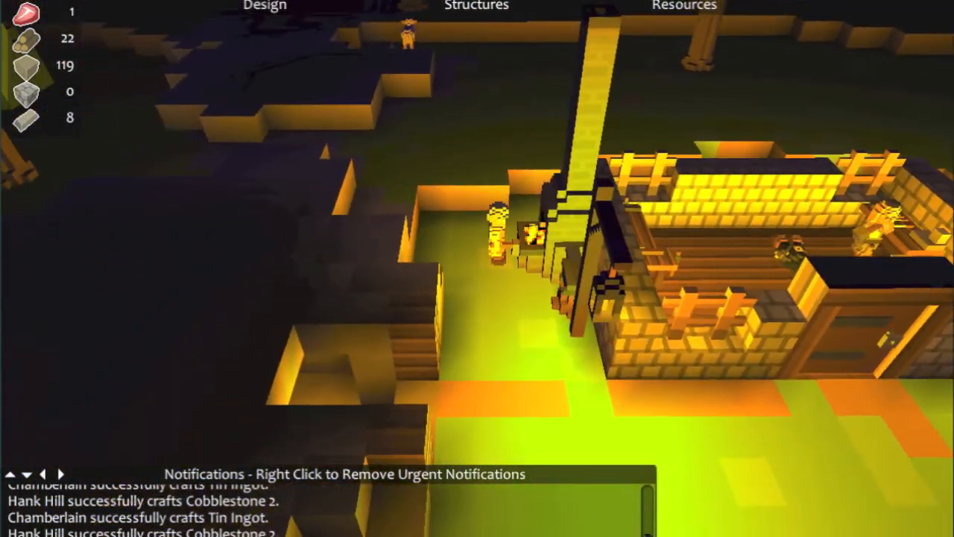
Set Chamberlain's profession to Miner, check his equipment, and close his stats
left_click(495, 231)
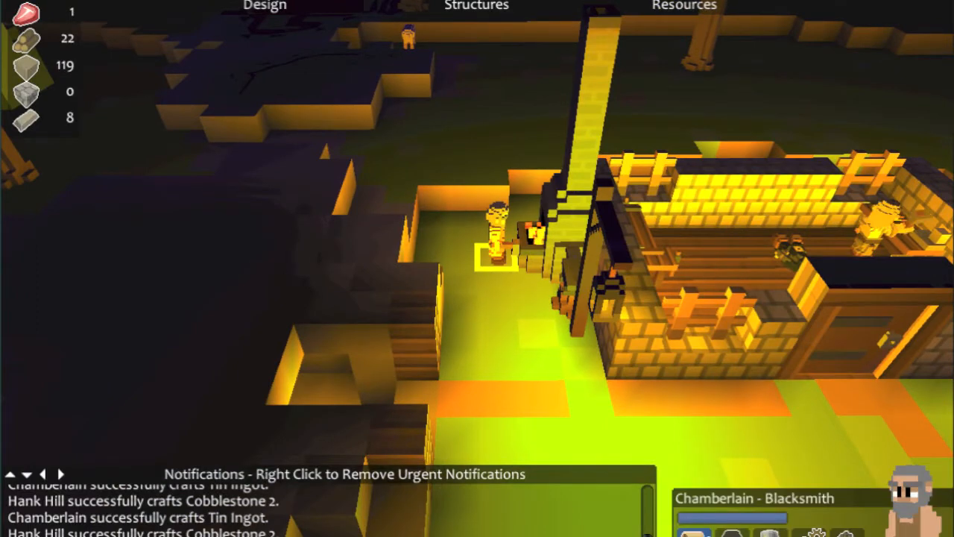
left_click(495, 238)
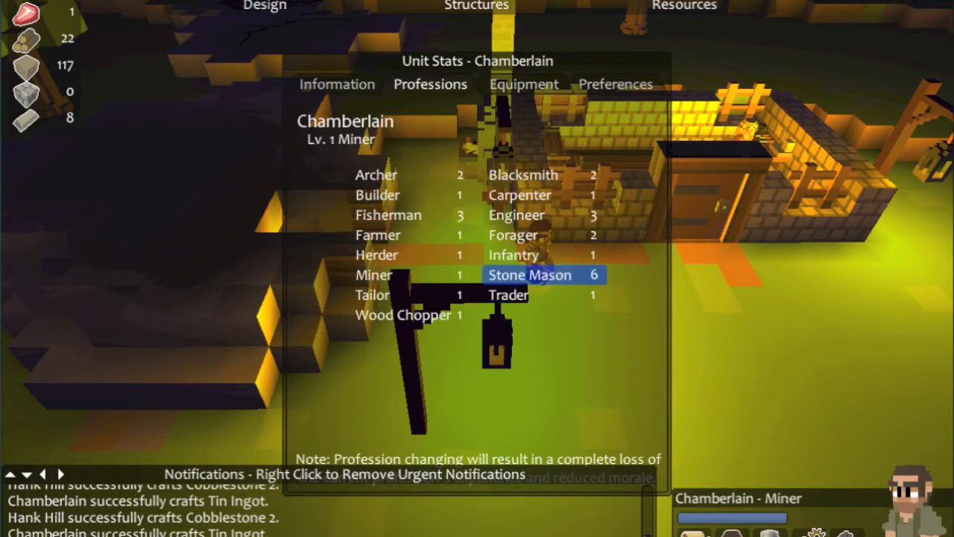
left_click(523, 83)
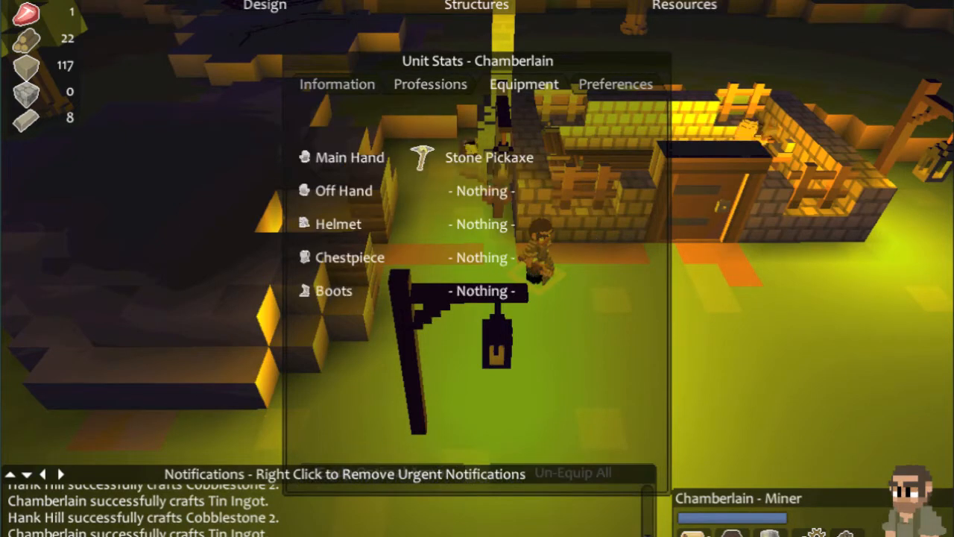
left_click(615, 83)
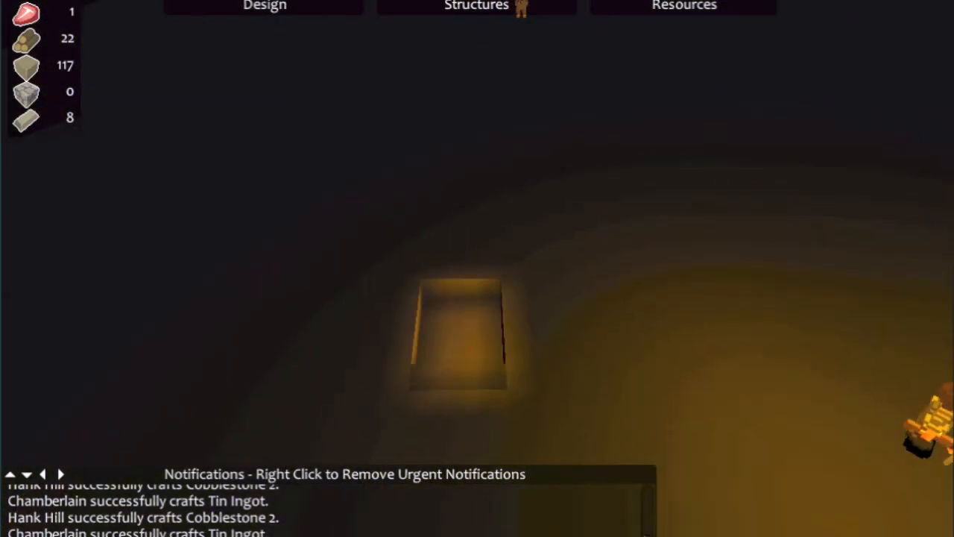
Activate Dig / Mine designation mode from the Design menu
left_click(264, 6)
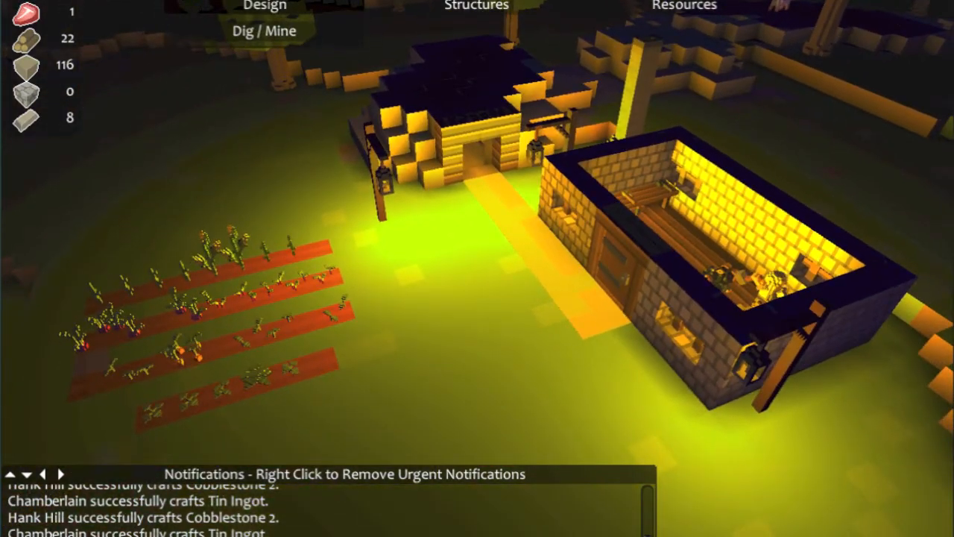
Review Chuck's preferences while Chamberlain mines the pit until stone reaches 160
left_click(265, 6)
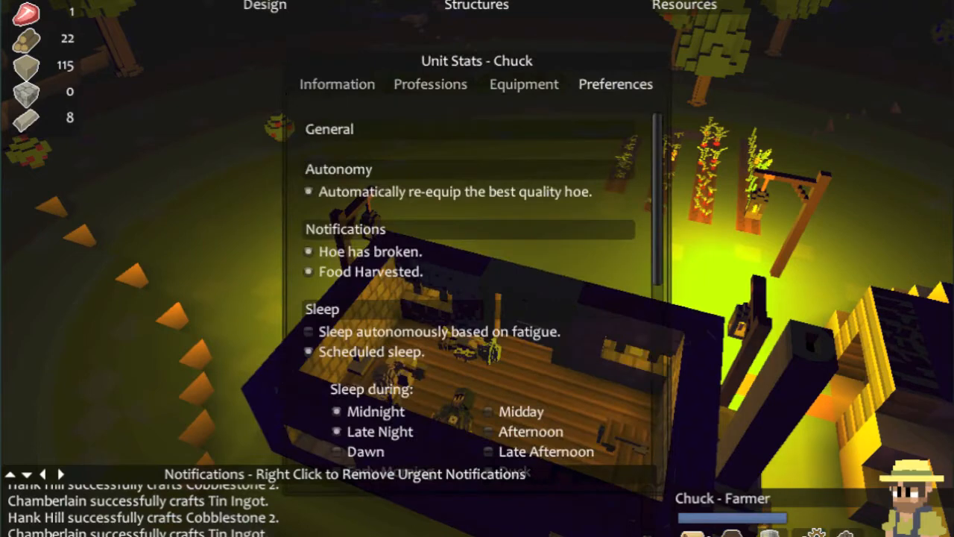
scroll("down", 3)
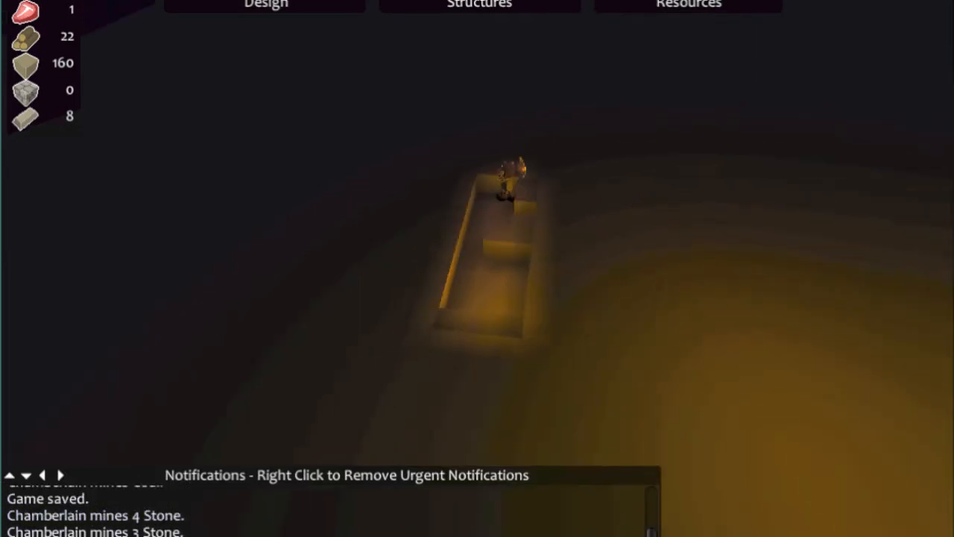
Bring up the Design options from the top bar
left_click(265, 3)
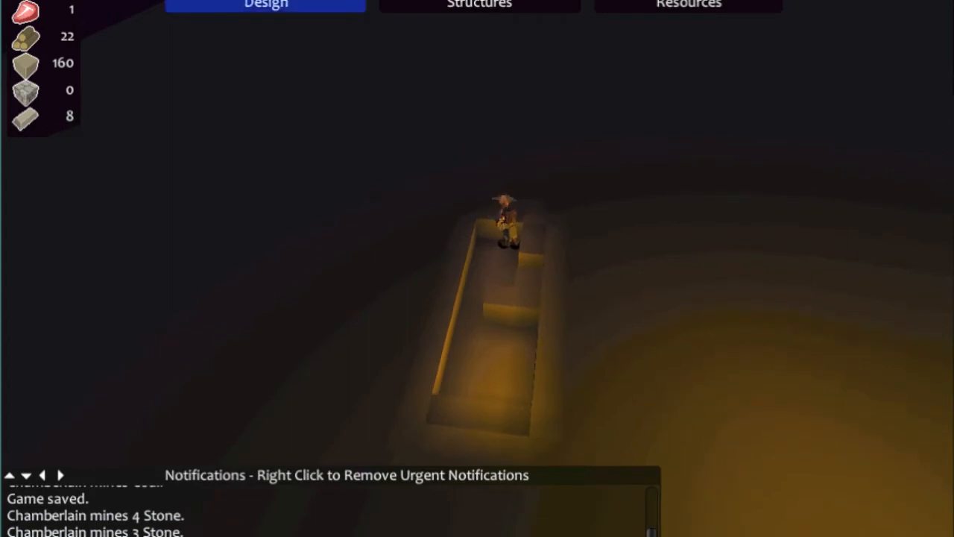
left_click(265, 5)
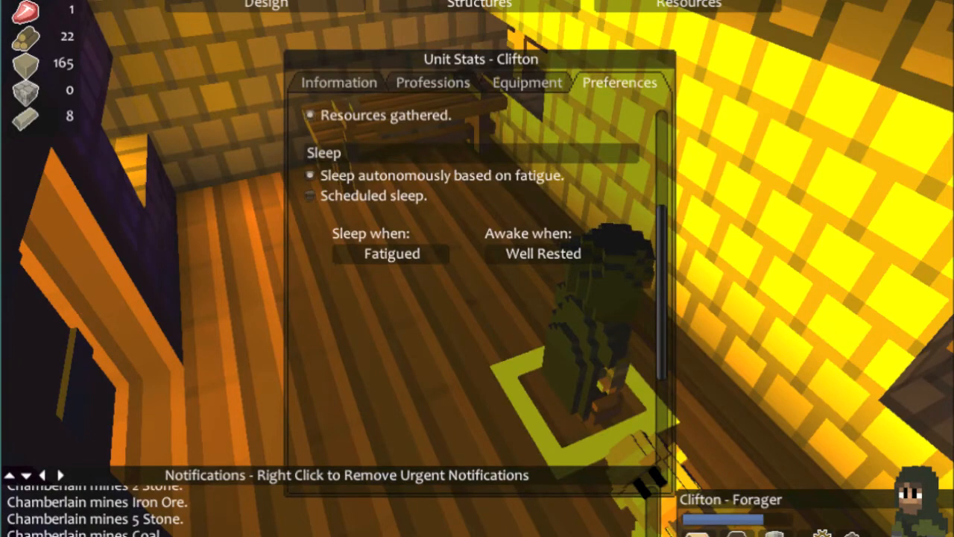
Scroll the view back up to Chuck the Farmer near the crop plots
scroll("up", 3)
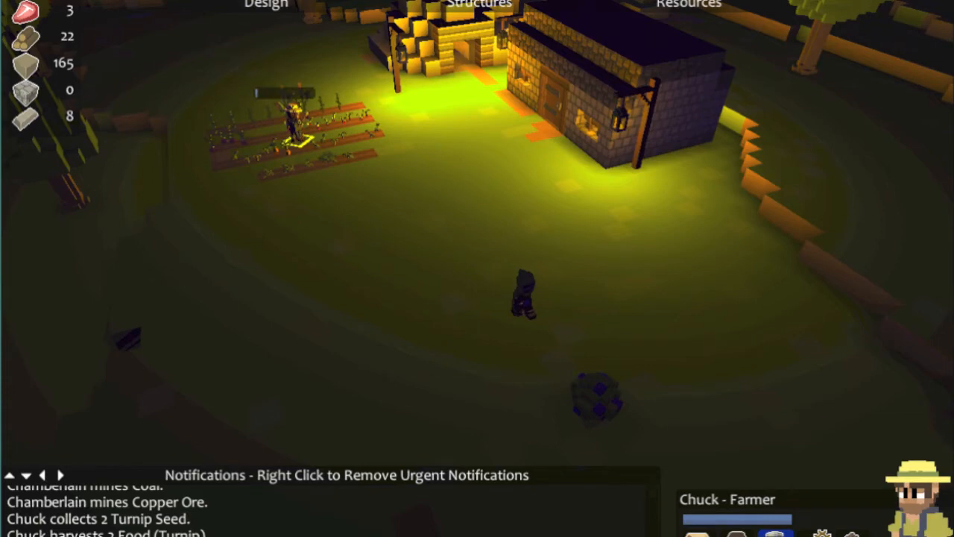
Review Chuck's profession levels in his unit stats
left_click(529, 290)
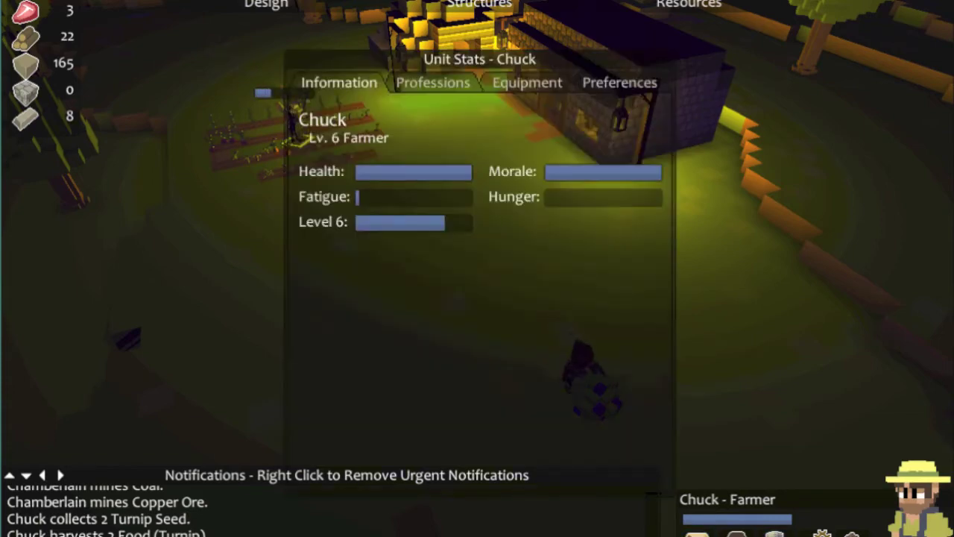
left_click(432, 82)
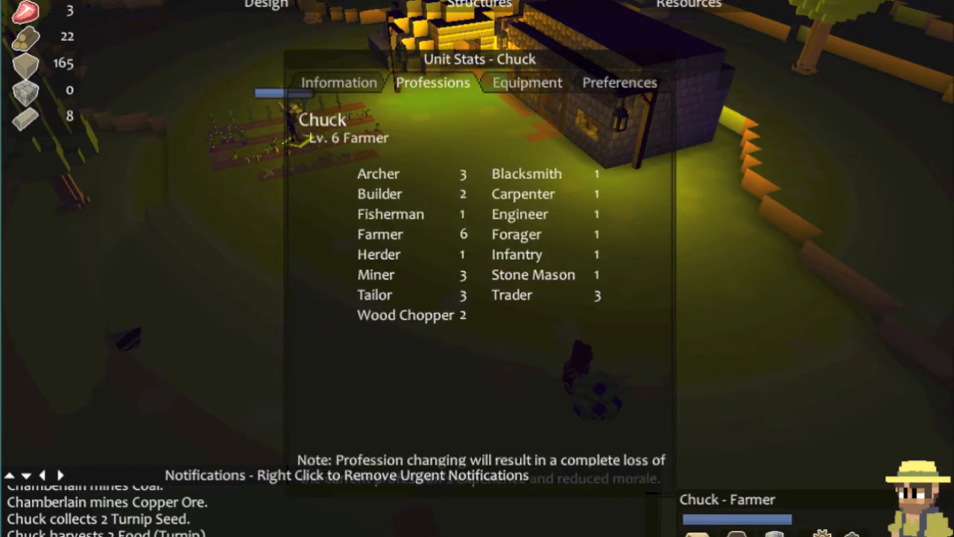
left_click(338, 82)
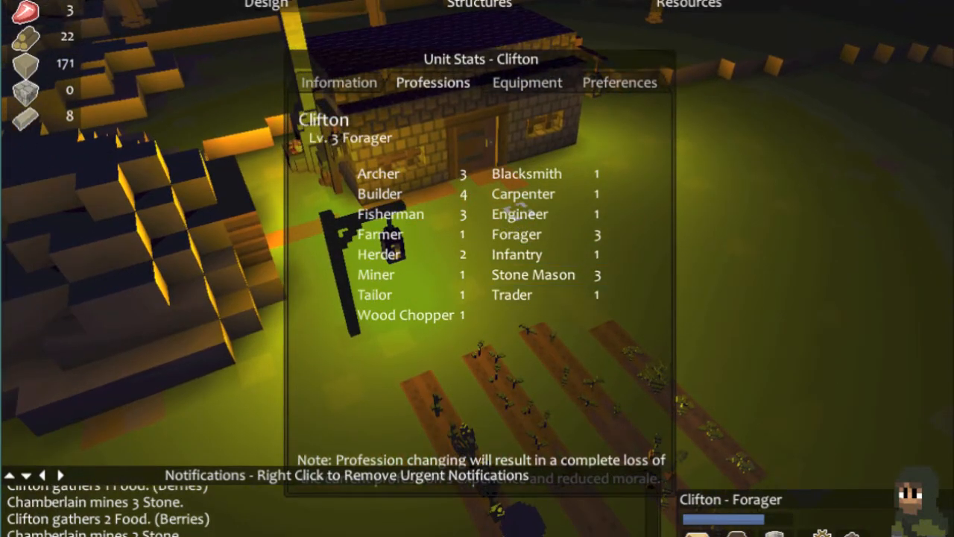
Change the Forager settler's profession to Engineer and apply it
left_click(395, 254)
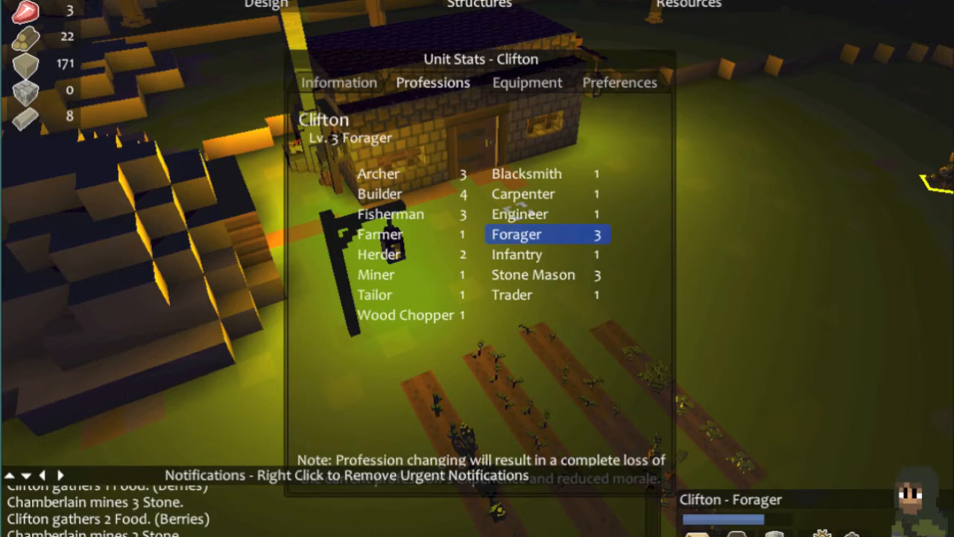
left_click(518, 214)
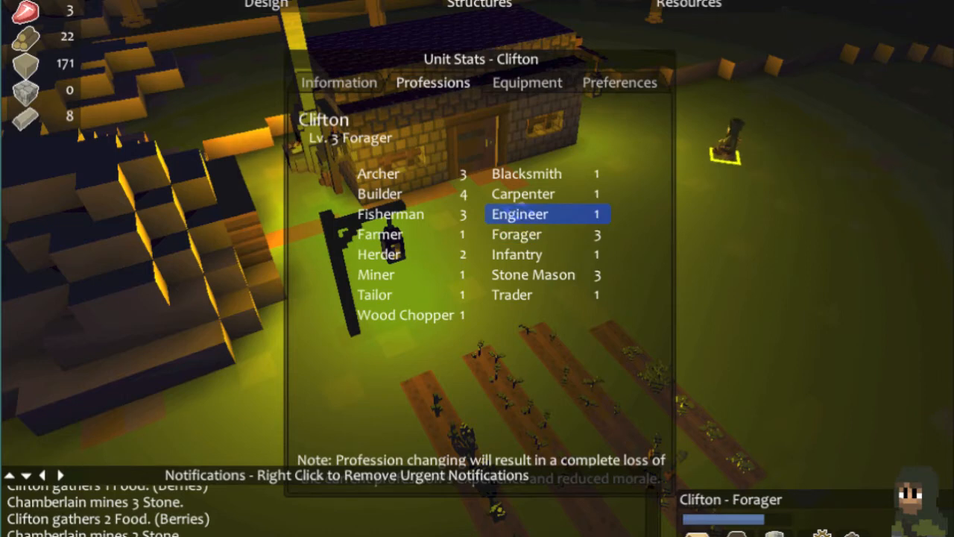
left_click(519, 215)
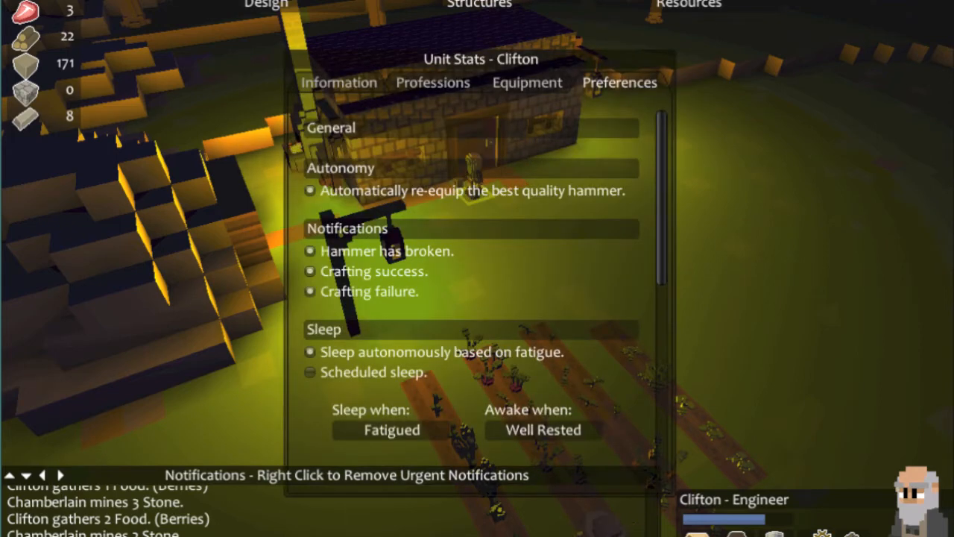
scroll("down", 3)
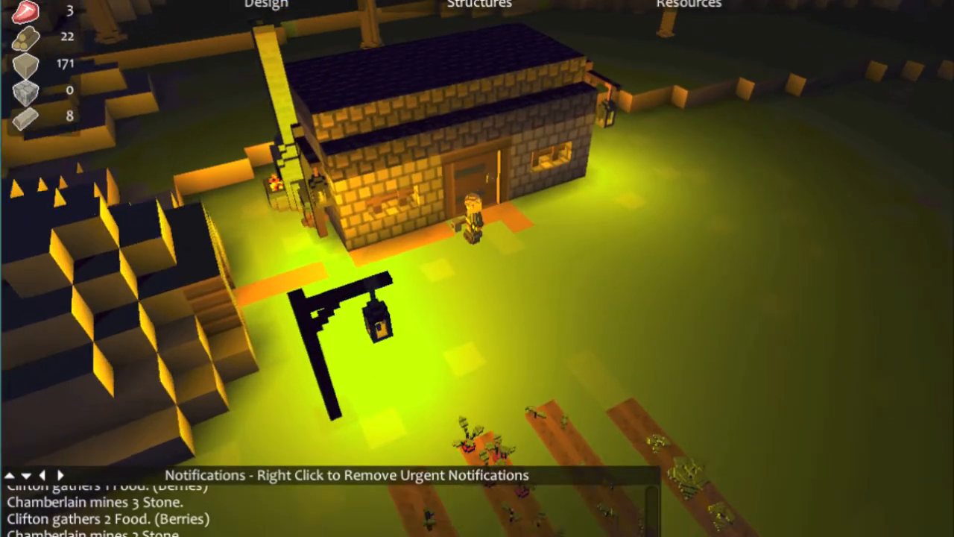
Reopen the settler's professions list and make him a Trader
left_click(469, 223)
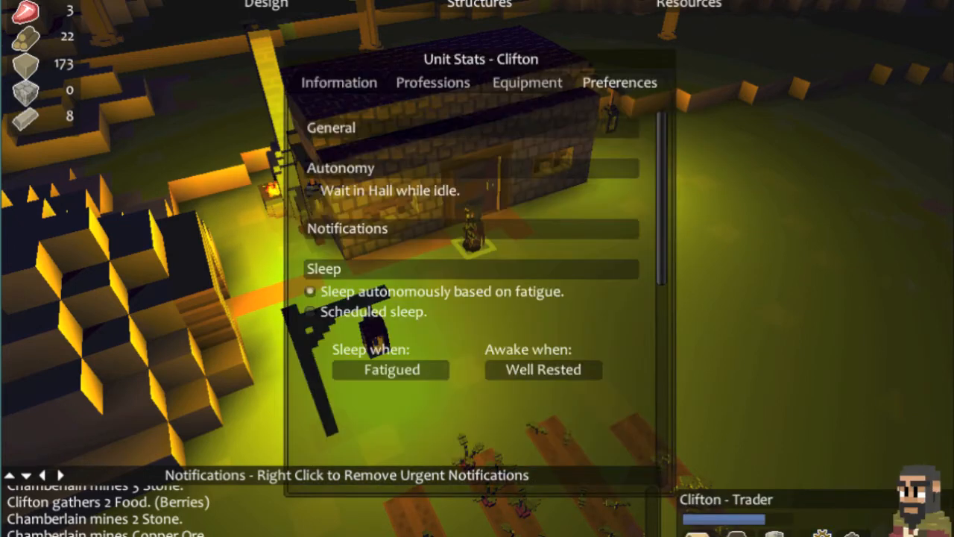
left_click(432, 82)
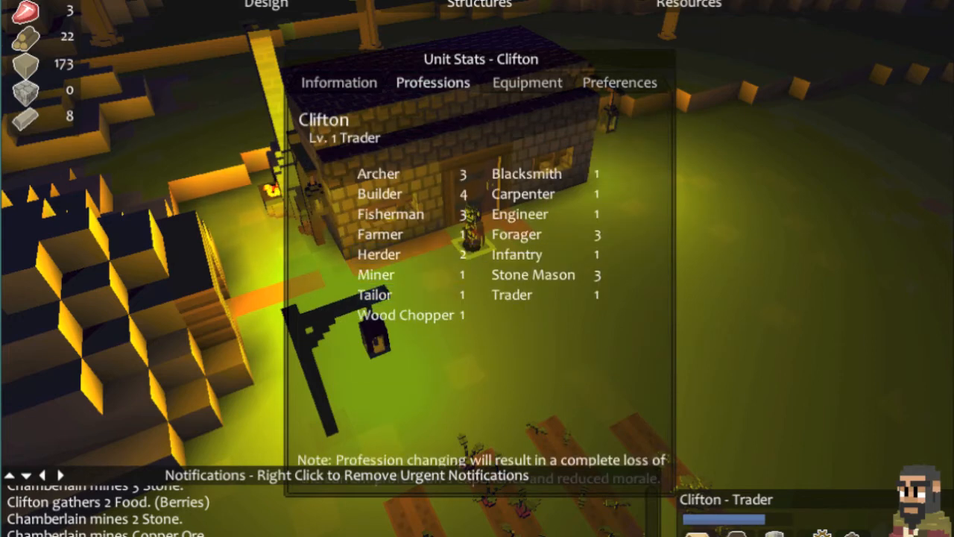
left_click(380, 194)
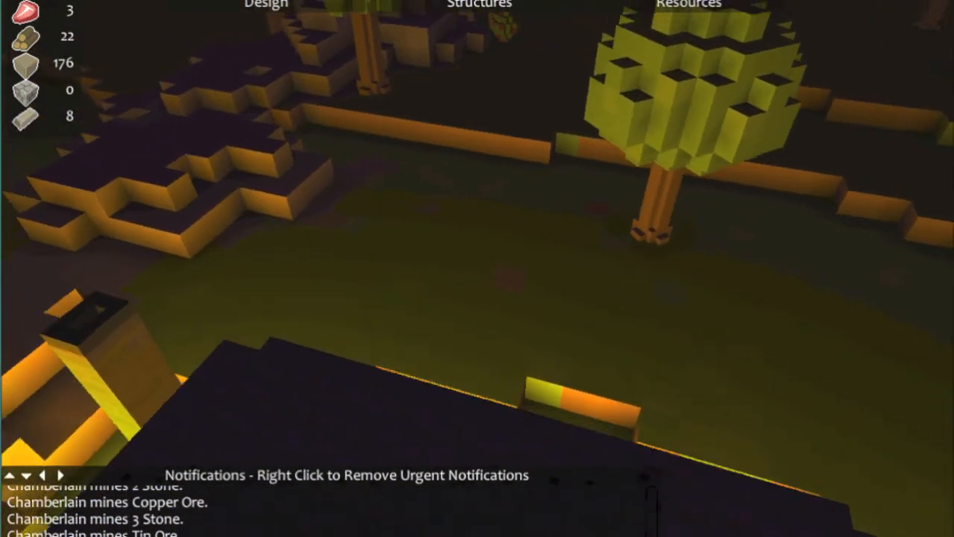
Choose Build from the Design menu and scroll the material list
left_click(265, 5)
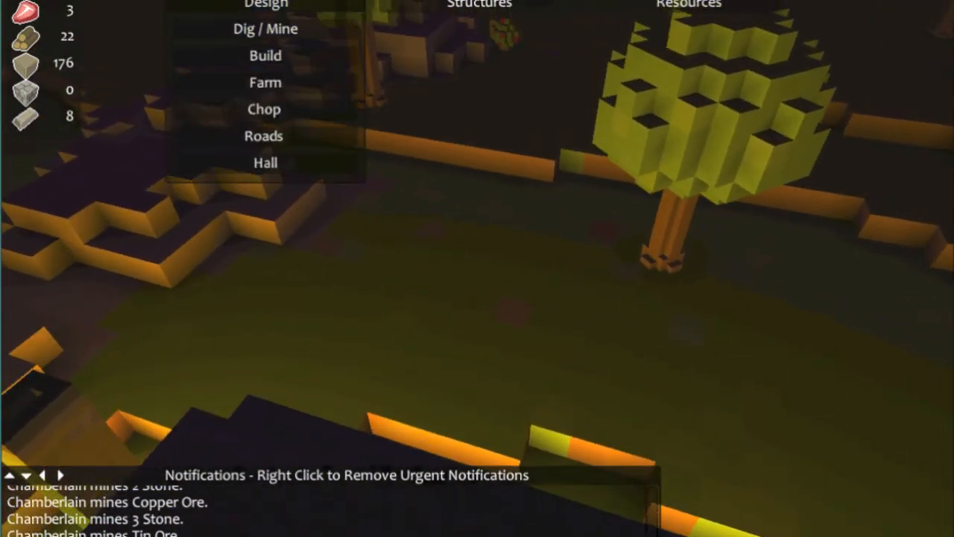
left_click(265, 55)
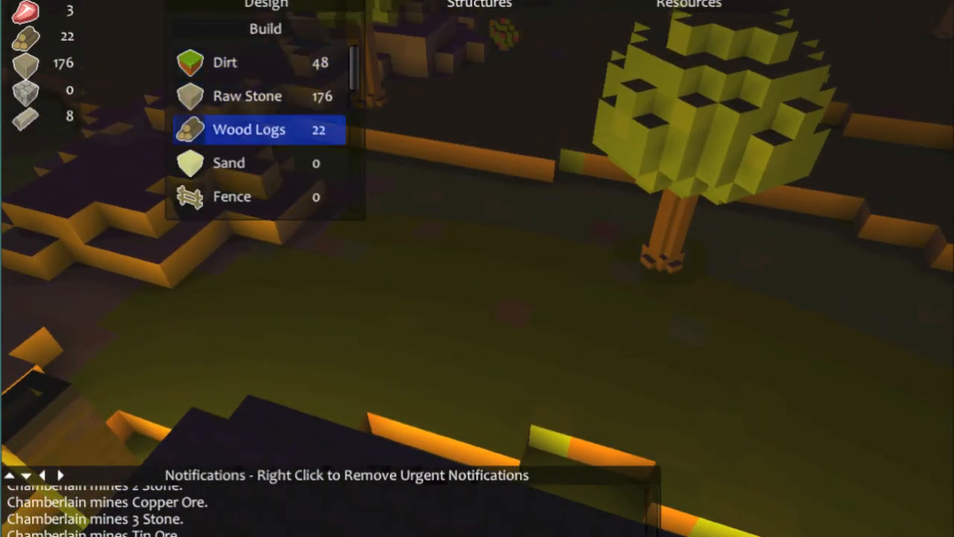
scroll("down", 3)
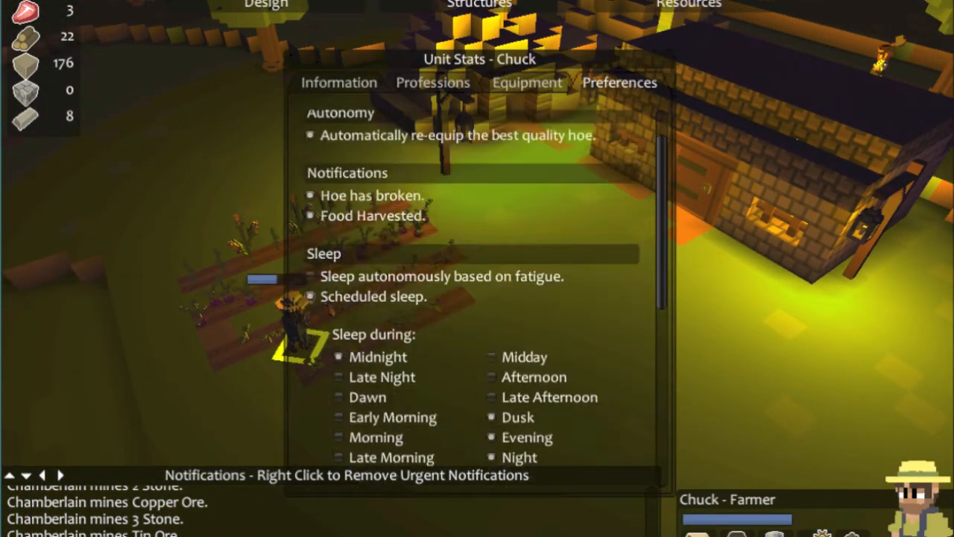
Scroll through the farmer's Sleep preference options
scroll("up", 3)
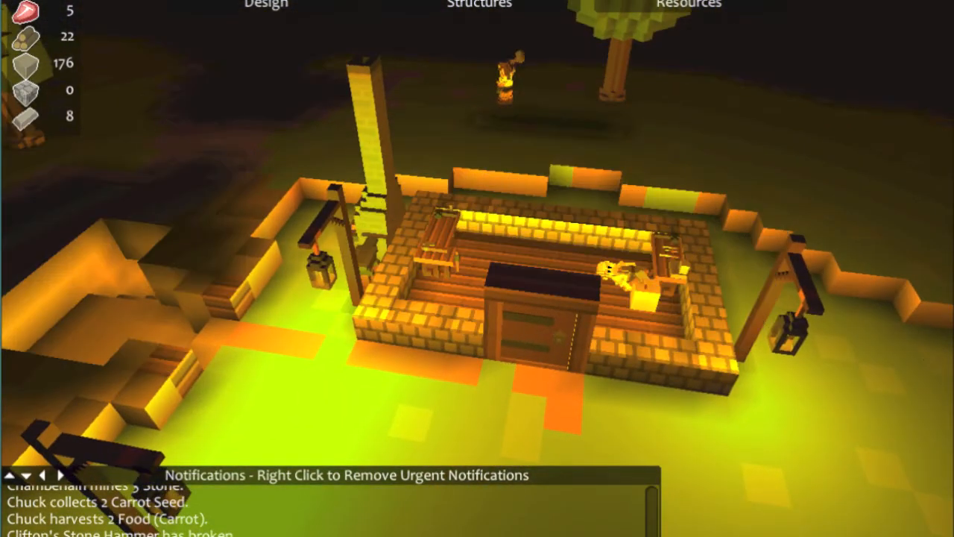
Queue Stone Hammers for crafting from the Tools list
left_click(689, 5)
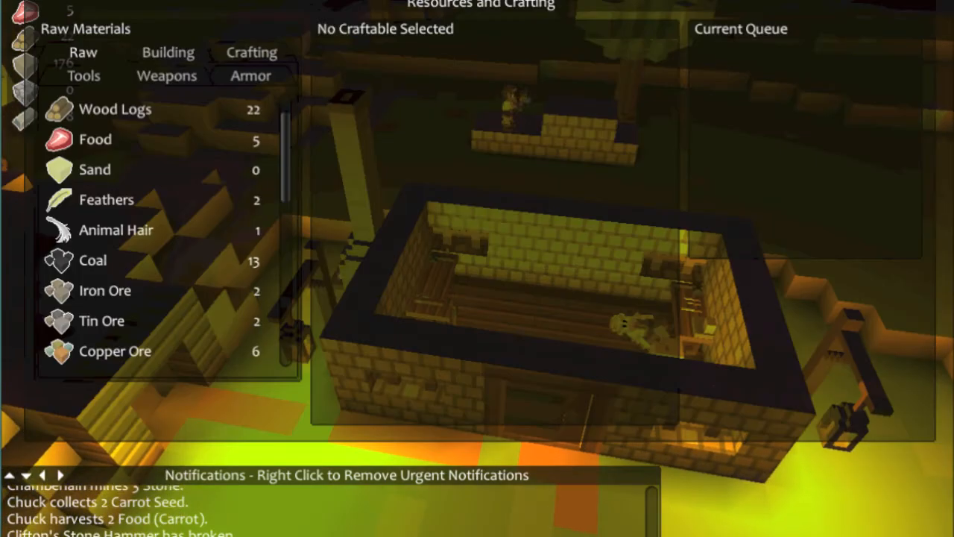
left_click(84, 74)
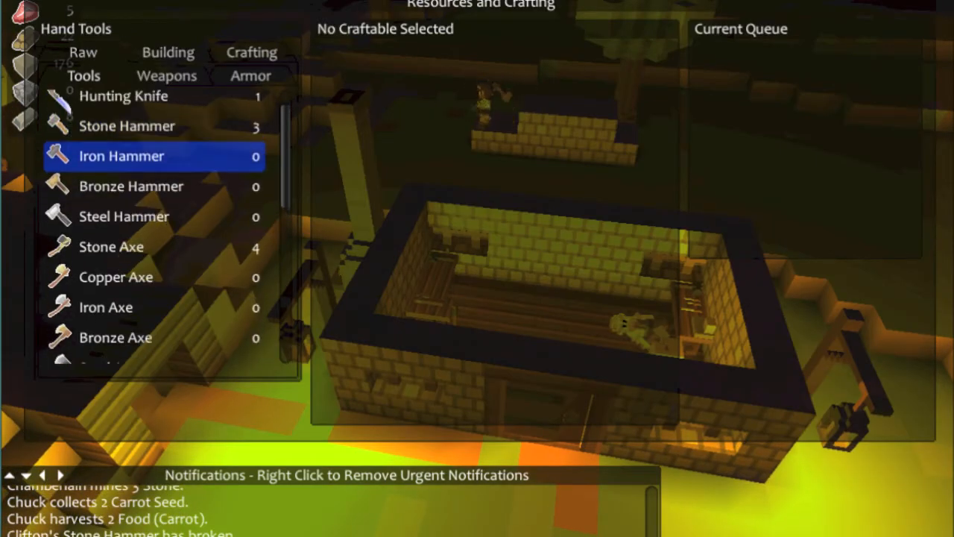
left_click(126, 125)
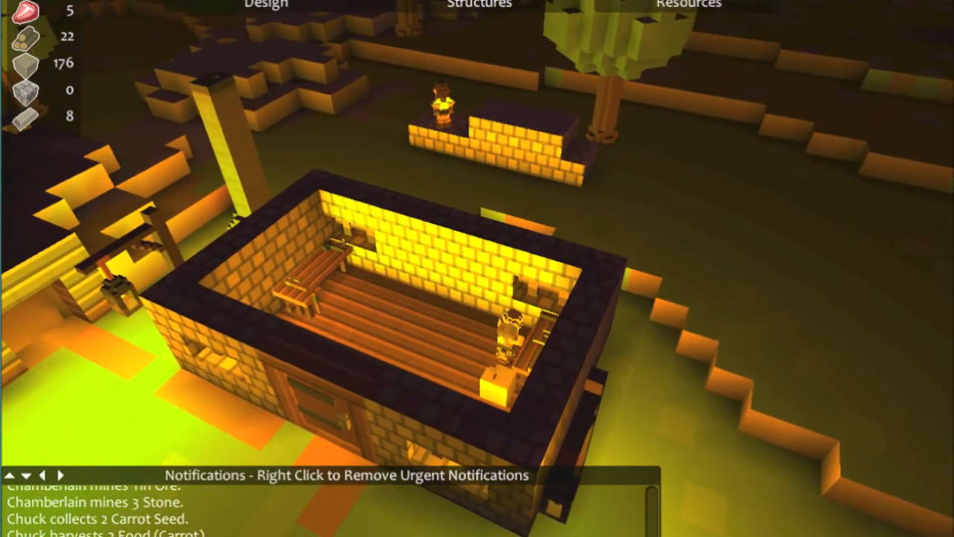
Add a batch of 20 Cobblestone 2 to the queue from Building materials
left_click(689, 5)
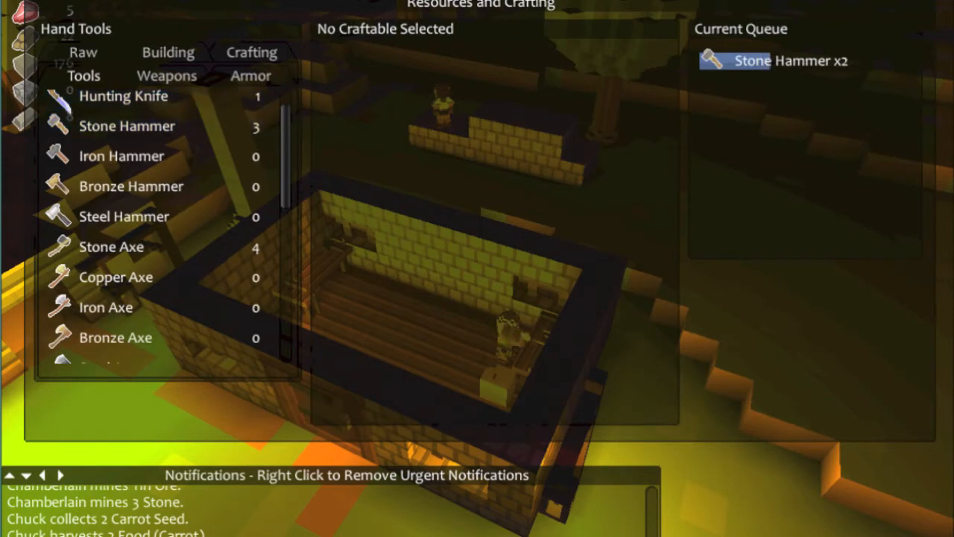
left_click(167, 52)
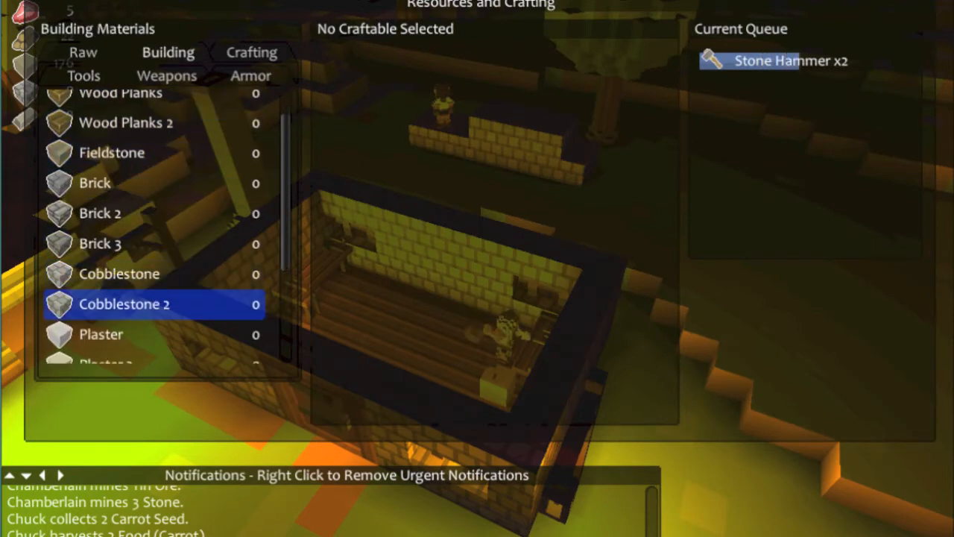
left_click(495, 245)
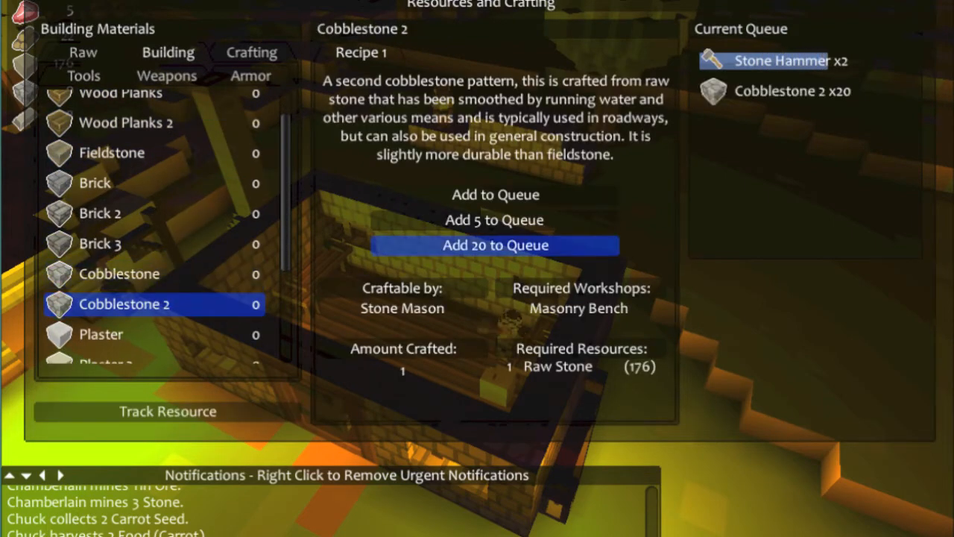
left_click(495, 244)
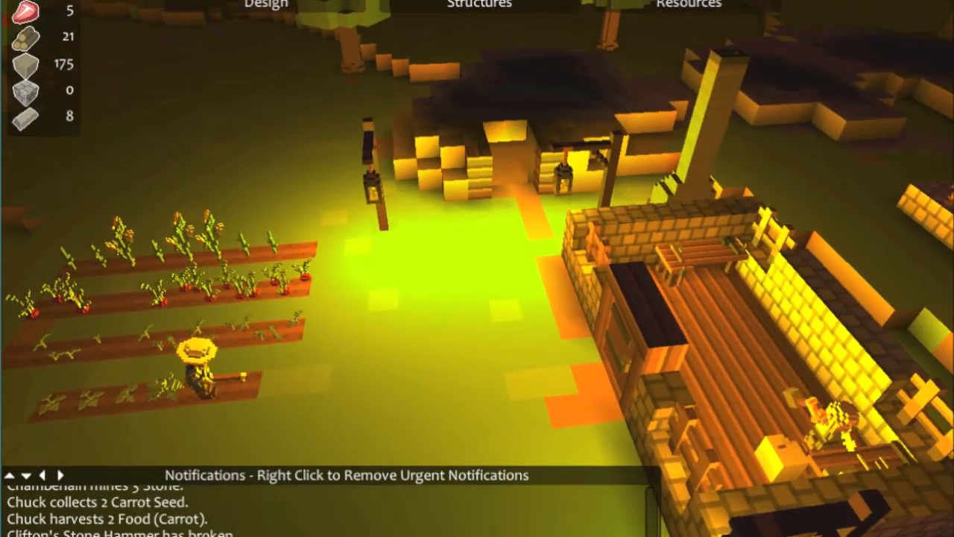
scroll("down", 3)
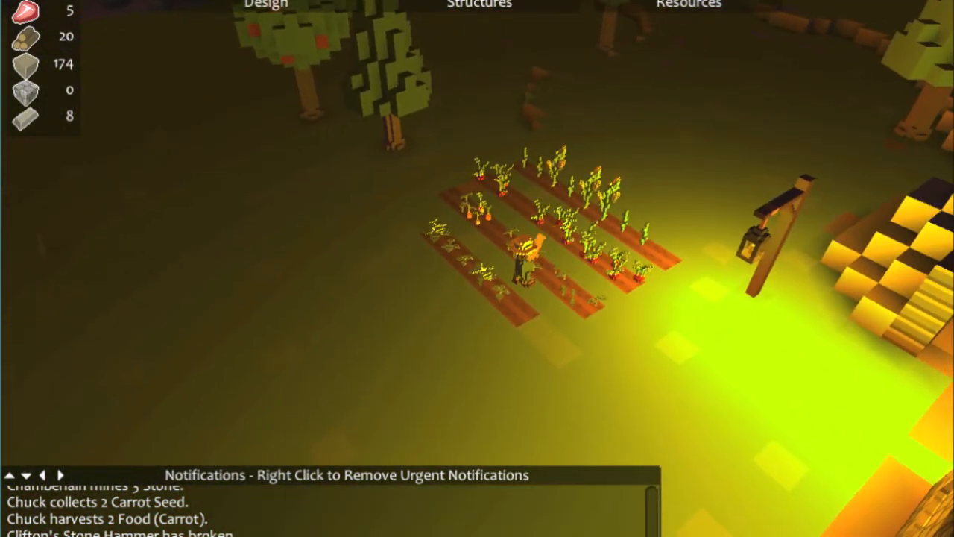
left_click(525, 268)
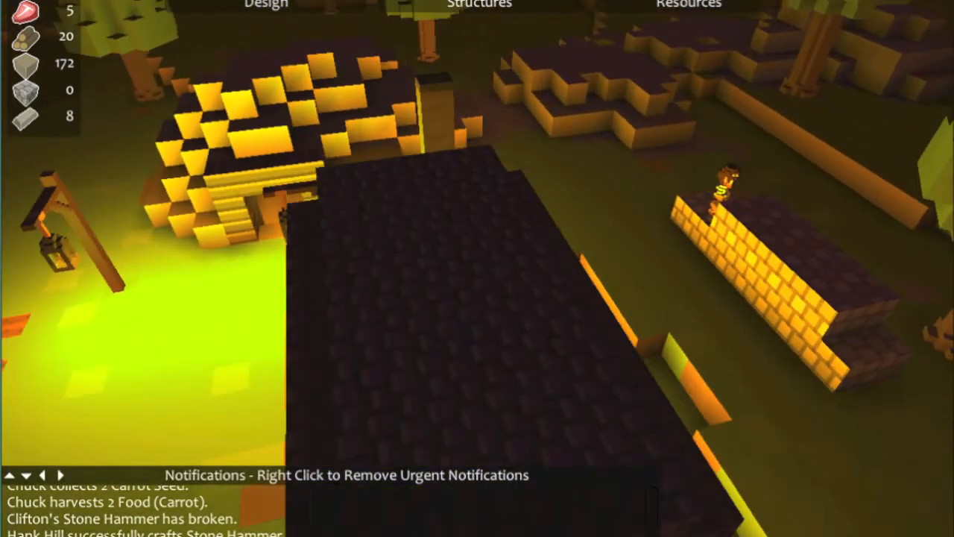
left_click(265, 4)
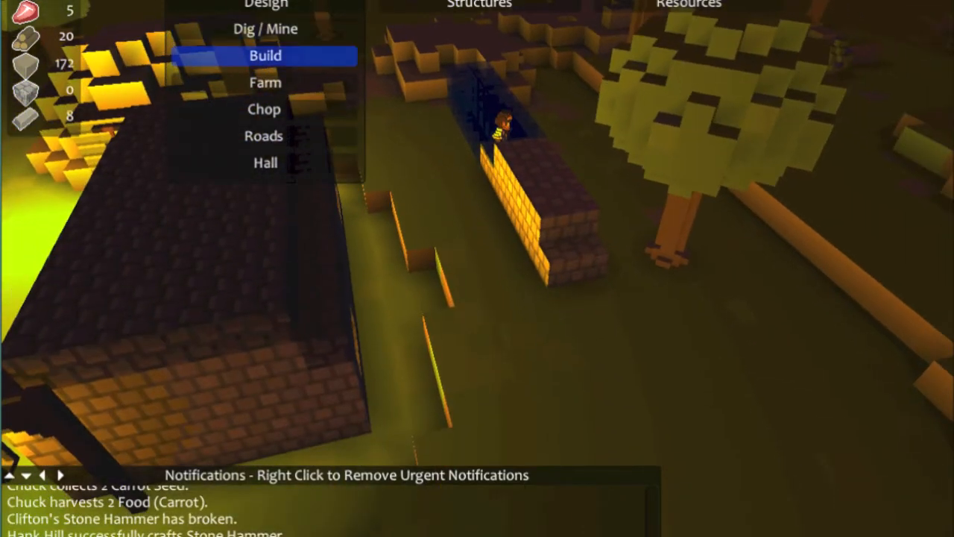
Drag out a long cobblestone wall line extending the existing stone wall via Design > Build
left_click(265, 55)
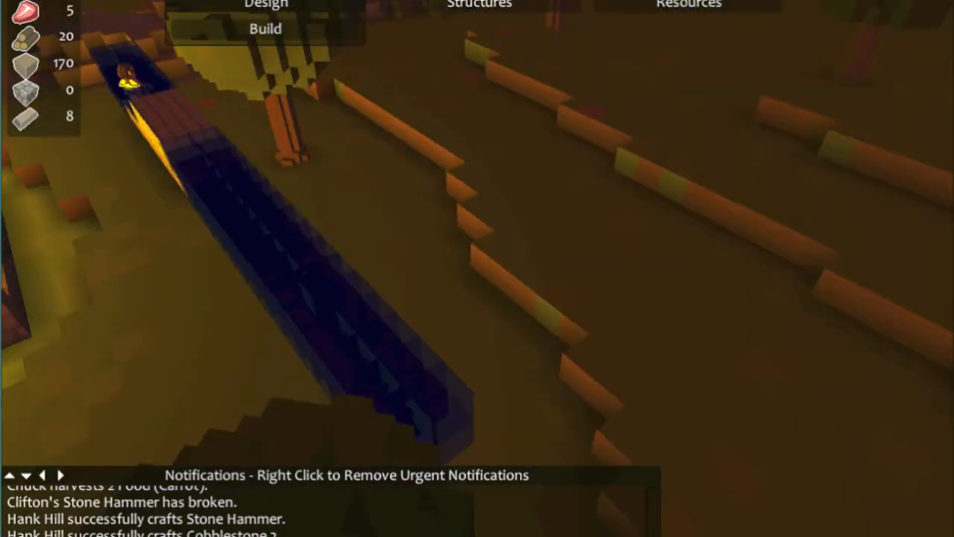
left_click(266, 4)
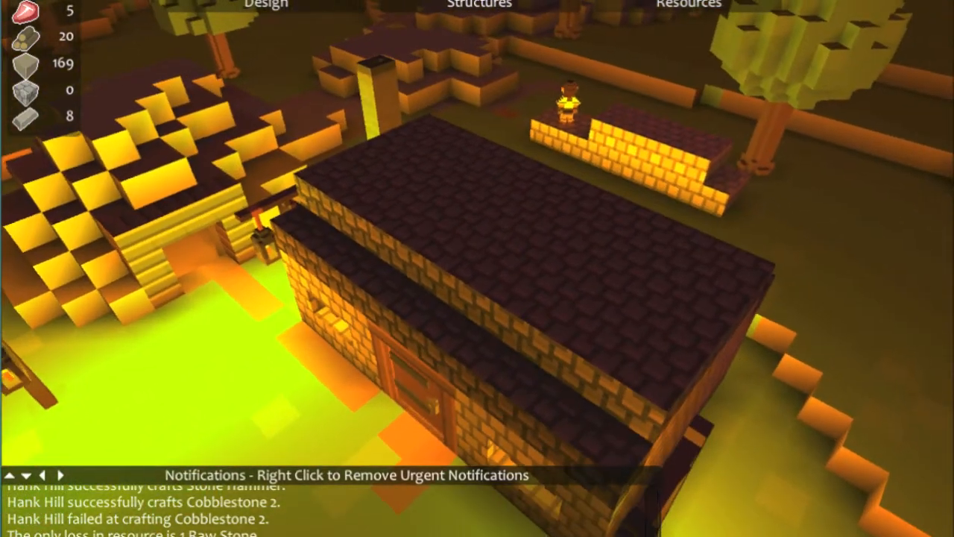
left_click(689, 4)
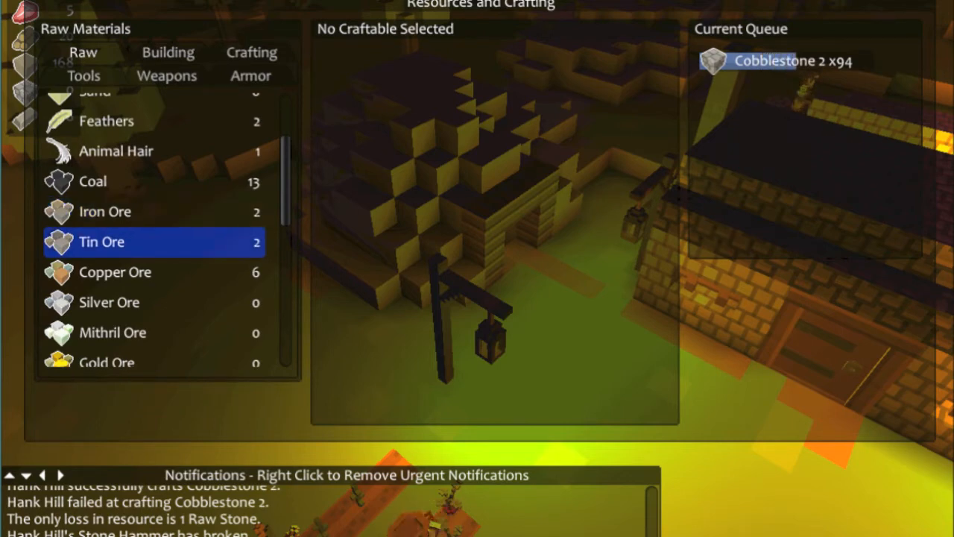
Browse the Armor, Weapons and Tools crafting categories
left_click(251, 52)
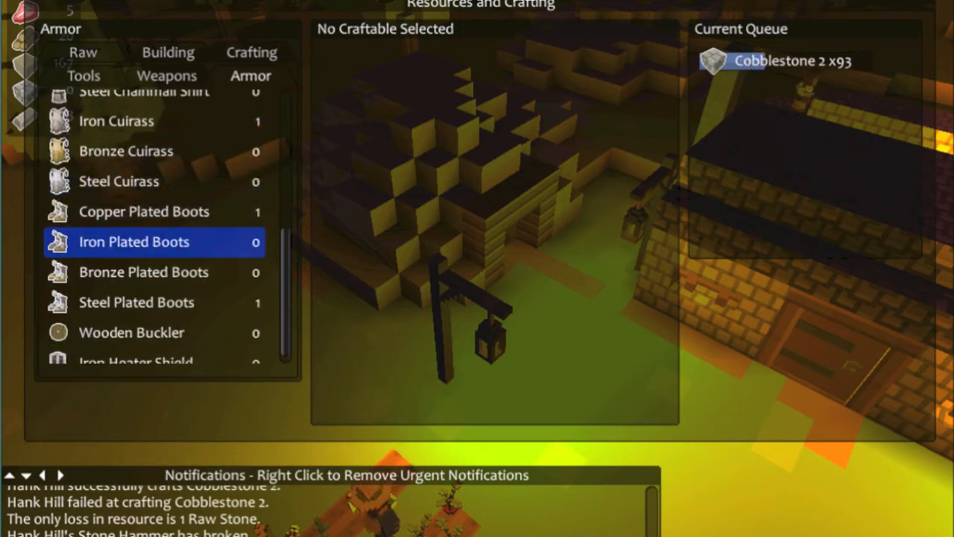
scroll("up", 3)
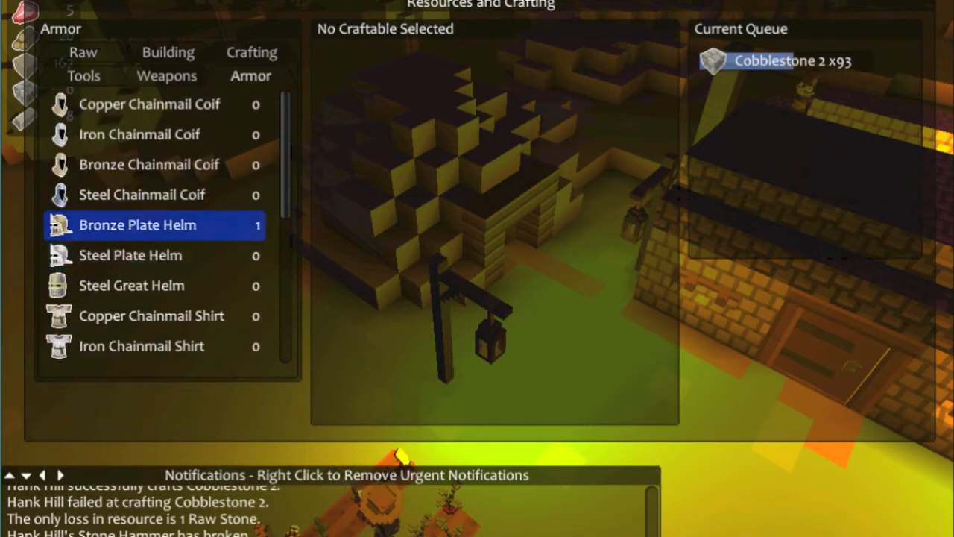
left_click(165, 74)
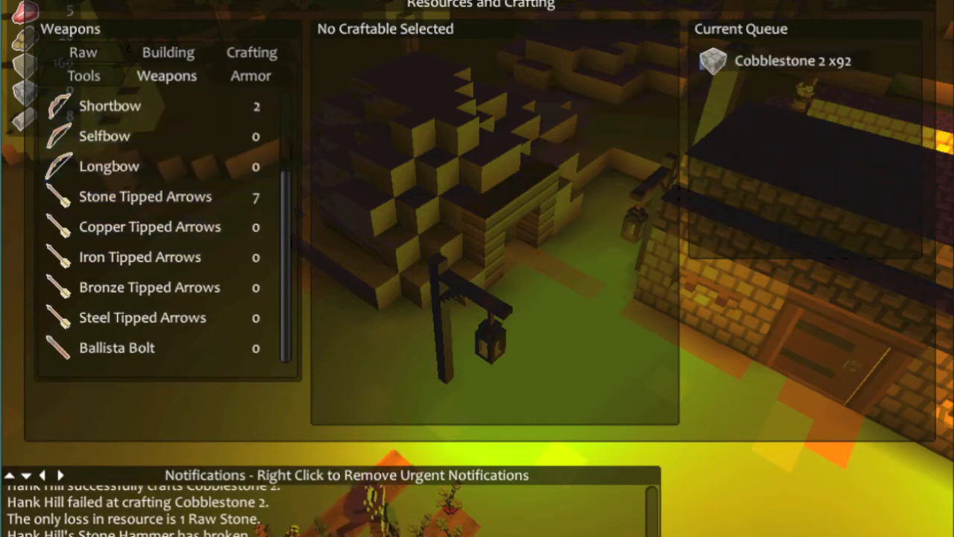
left_click(83, 74)
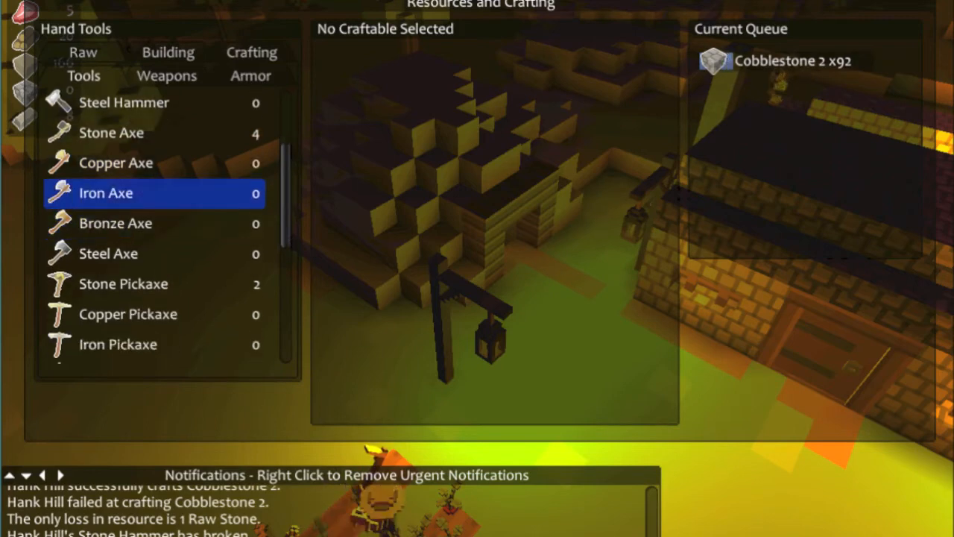
scroll("down", 3)
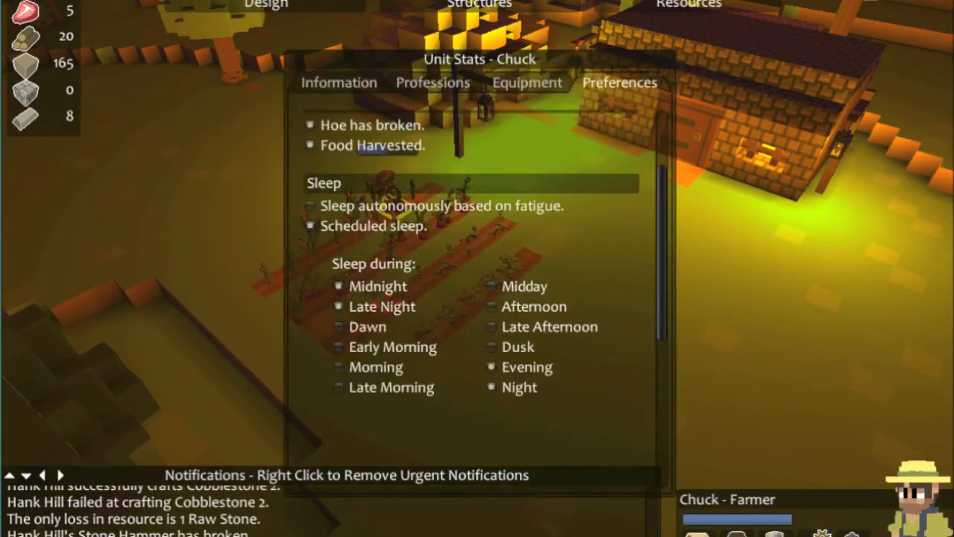
Enter the name Dale for the farmer Chuck and confirm the rename
scroll("up", 3)
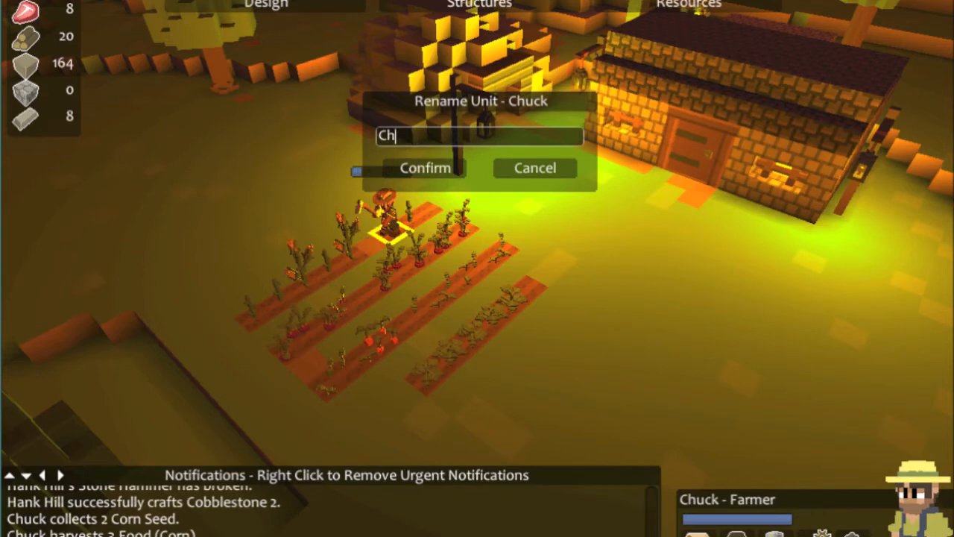
type("Dale")
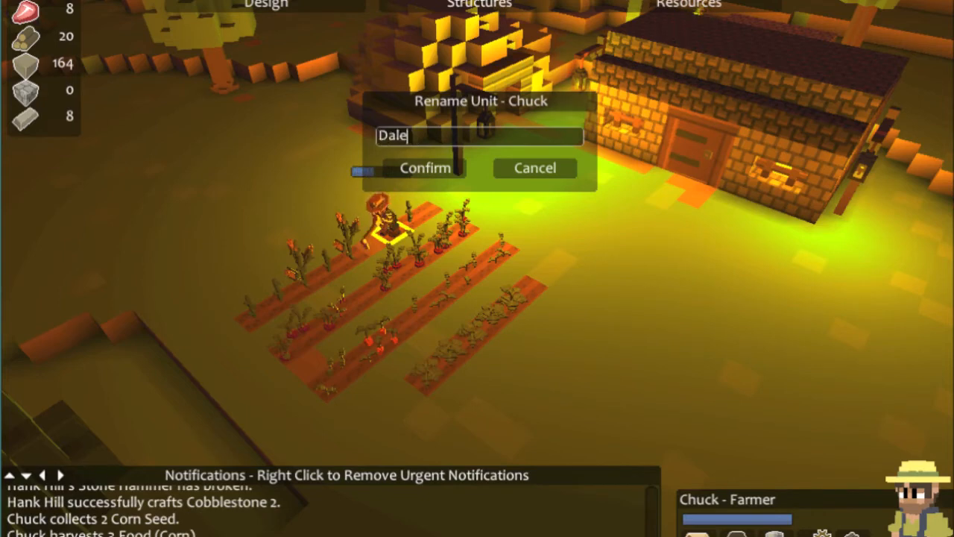
left_click(424, 167)
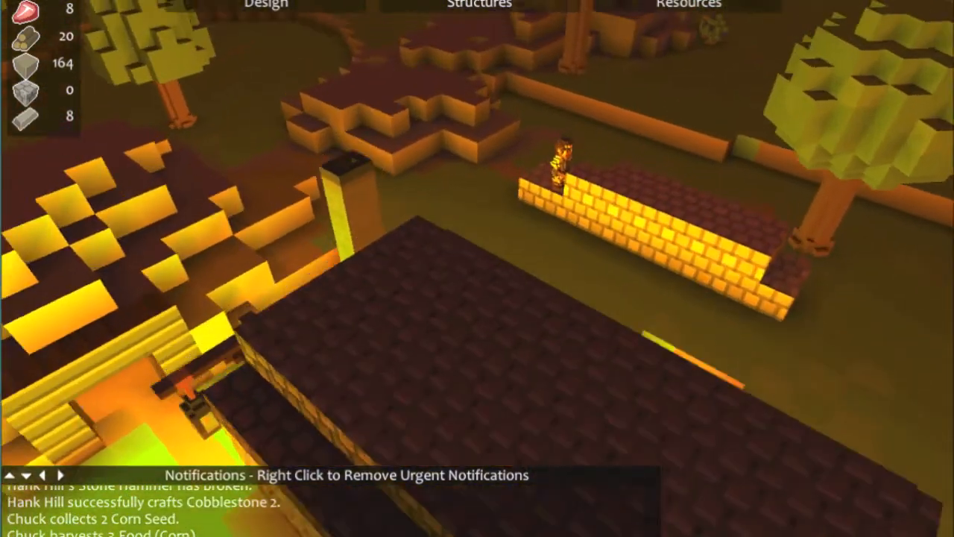
left_click(561, 161)
type("D")
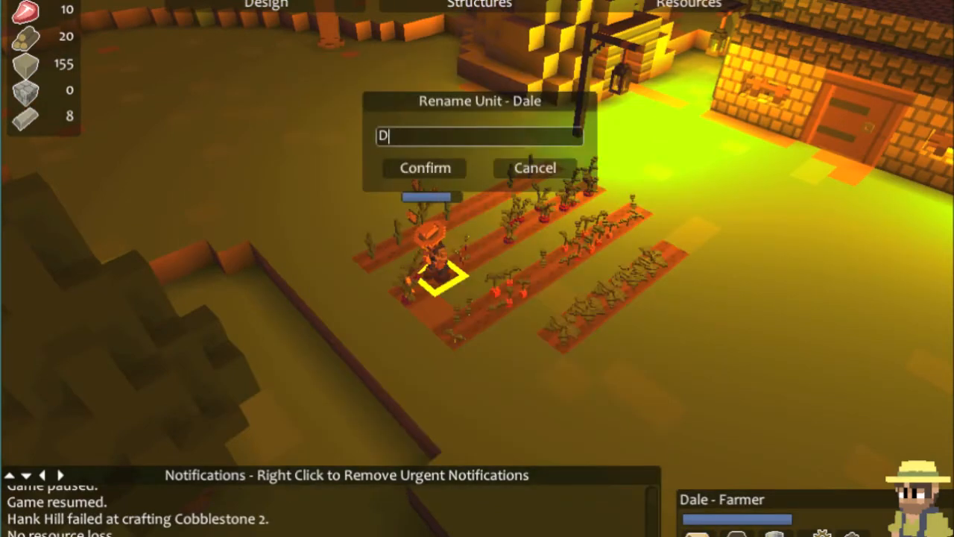
Enter Hershel as the farmer Dale's new name
type("her")
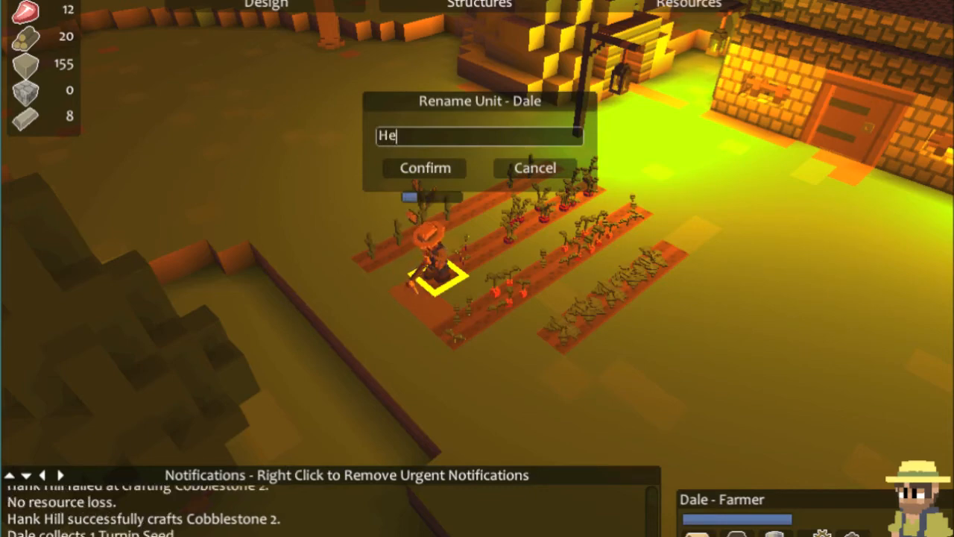
type("rsle")
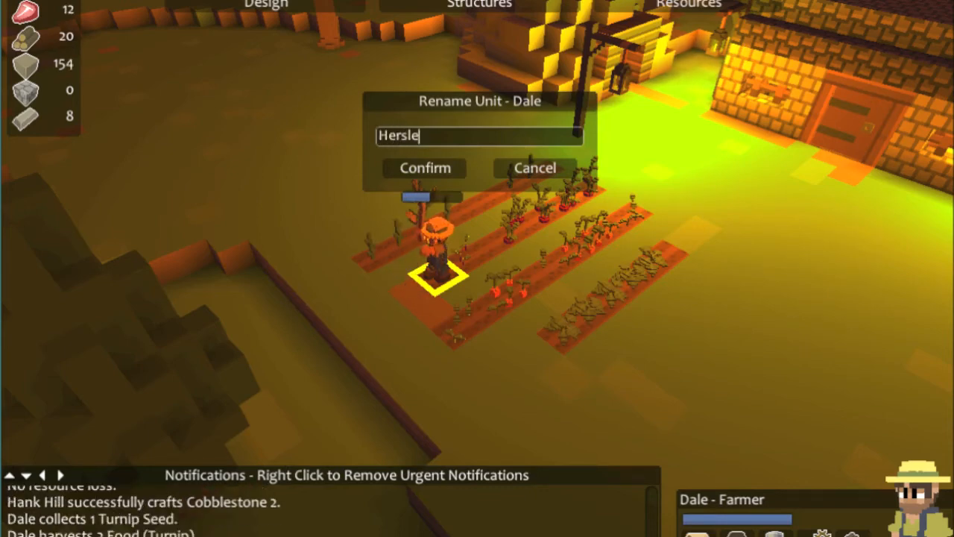
type("hel")
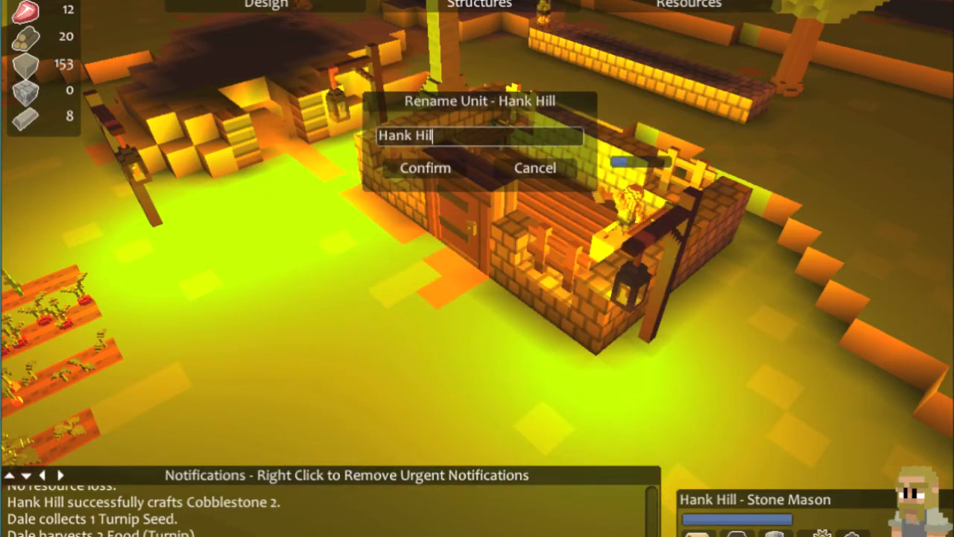
Clear the stone mason Hank Hill's name, enter Dale and confirm
key("ctrl+a")
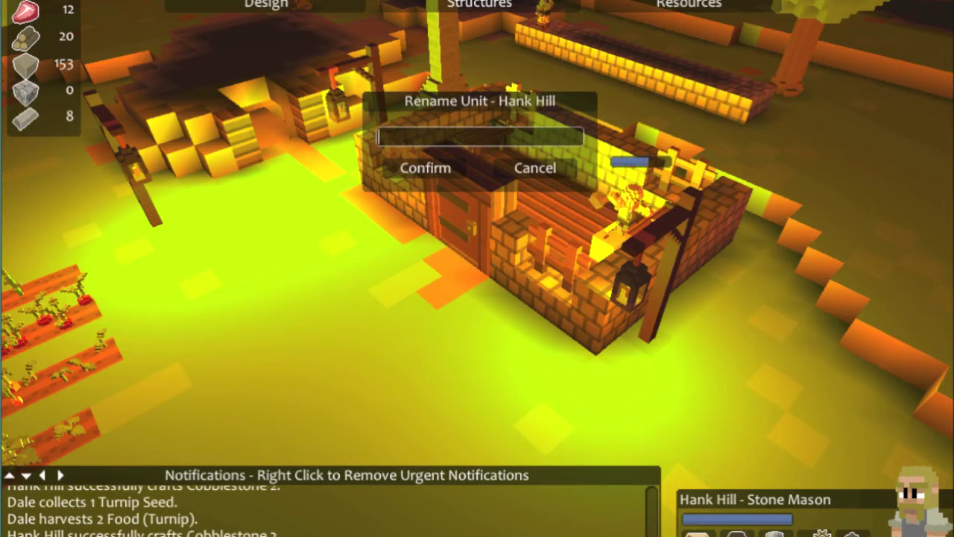
type("D")
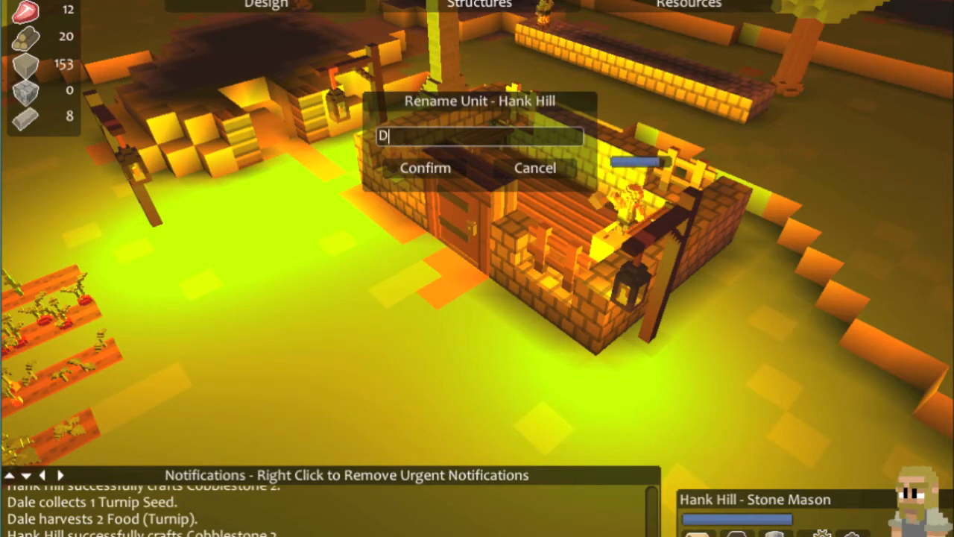
left_click(425, 167)
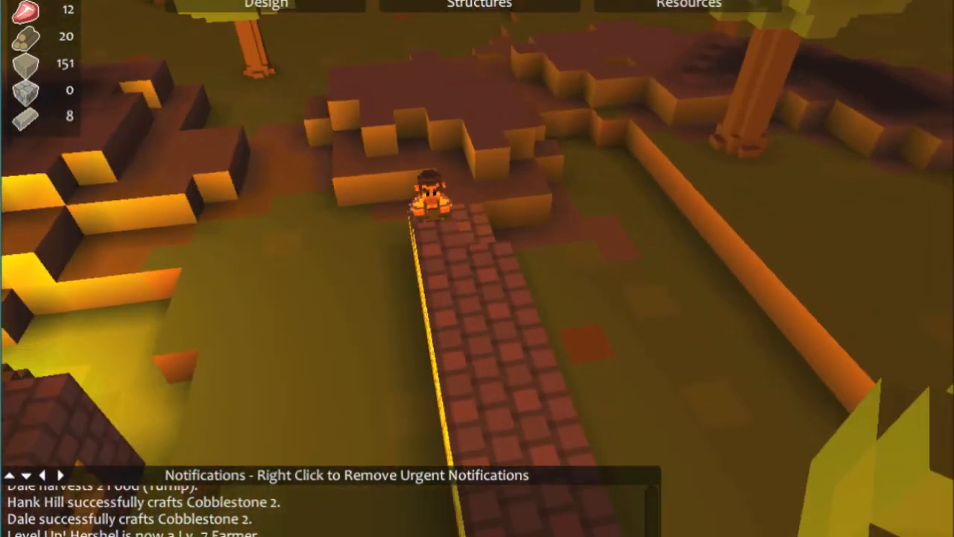
Select Hershel on the farm, check nearby settlers, then bring up the Design orders list
left_click(266, 5)
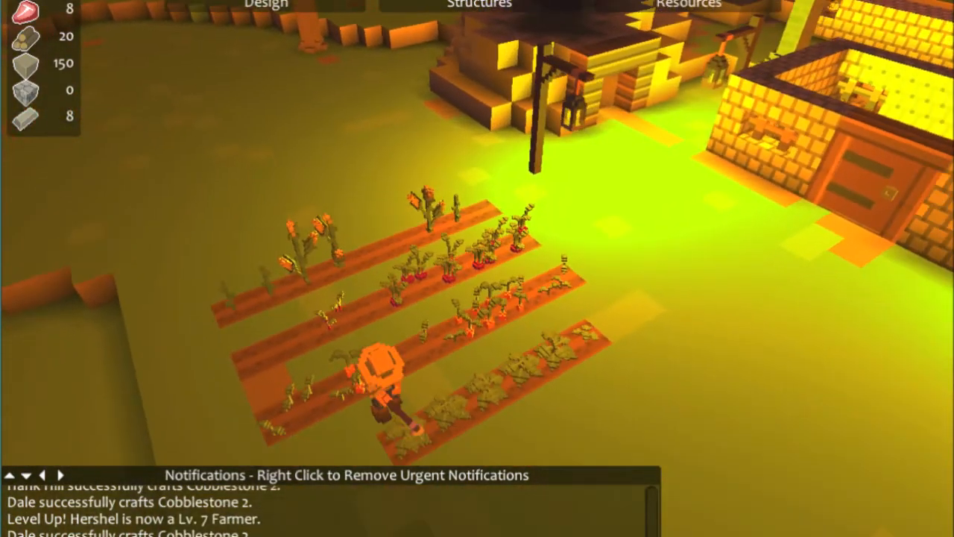
left_click(385, 362)
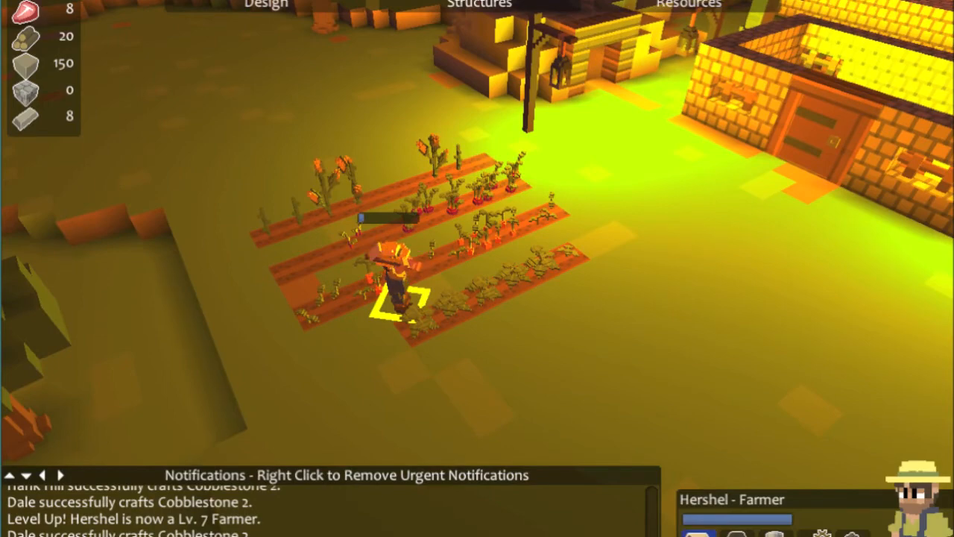
left_click(395, 268)
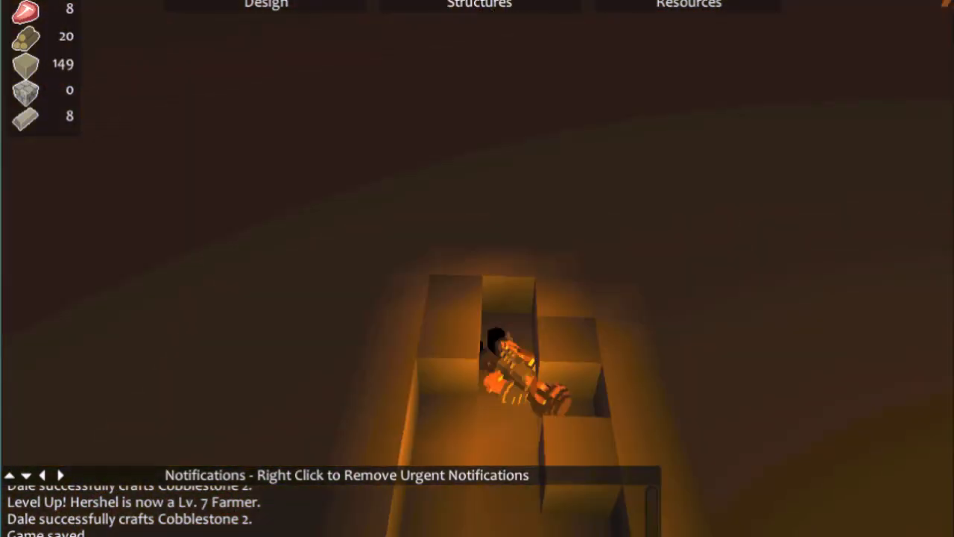
left_click(499, 350)
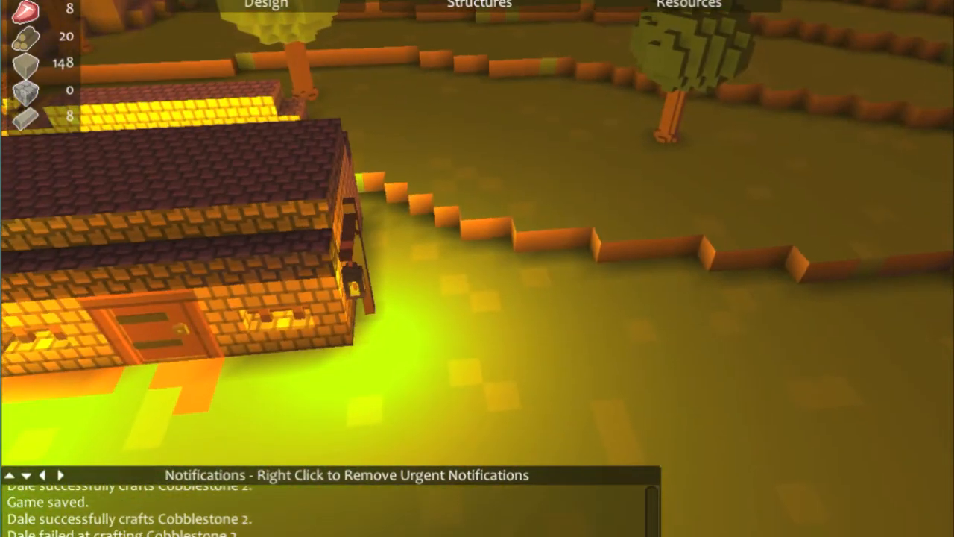
left_click(266, 6)
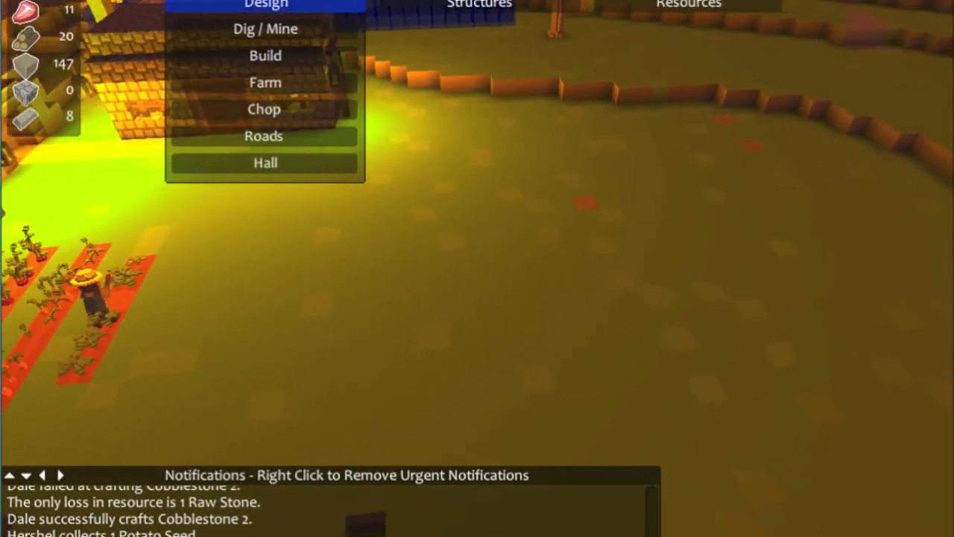
Designate two new farm rows beside the field and plant them with Carrot Seed
left_click(265, 56)
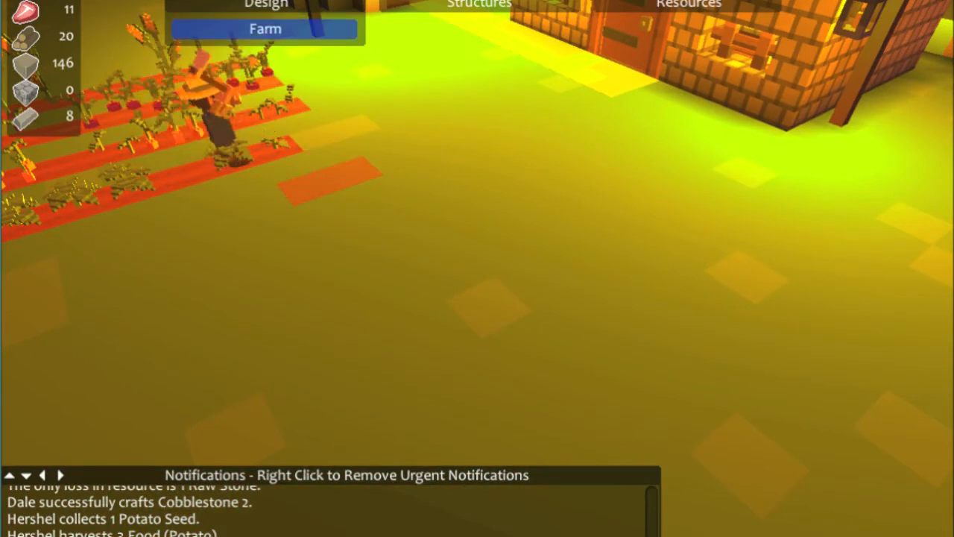
left_click(266, 29)
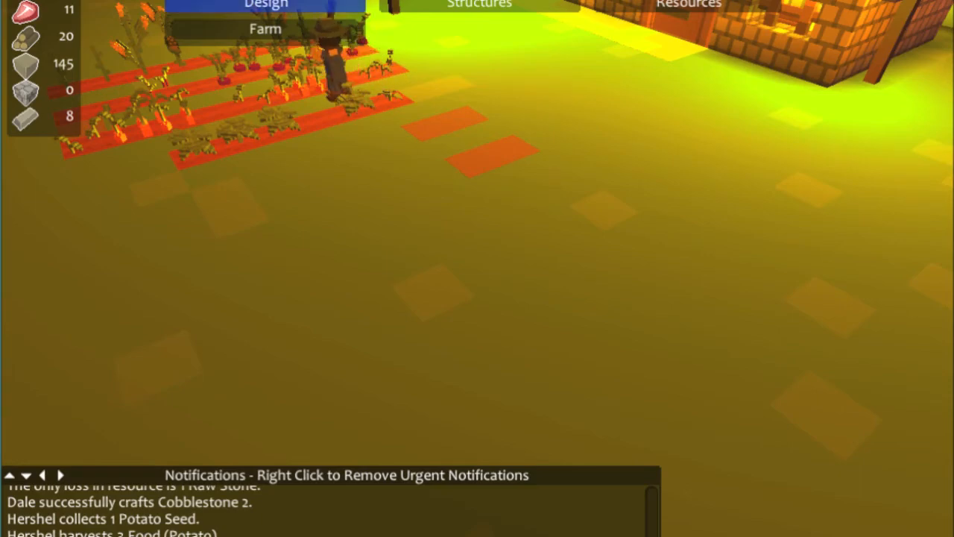
left_click(265, 29)
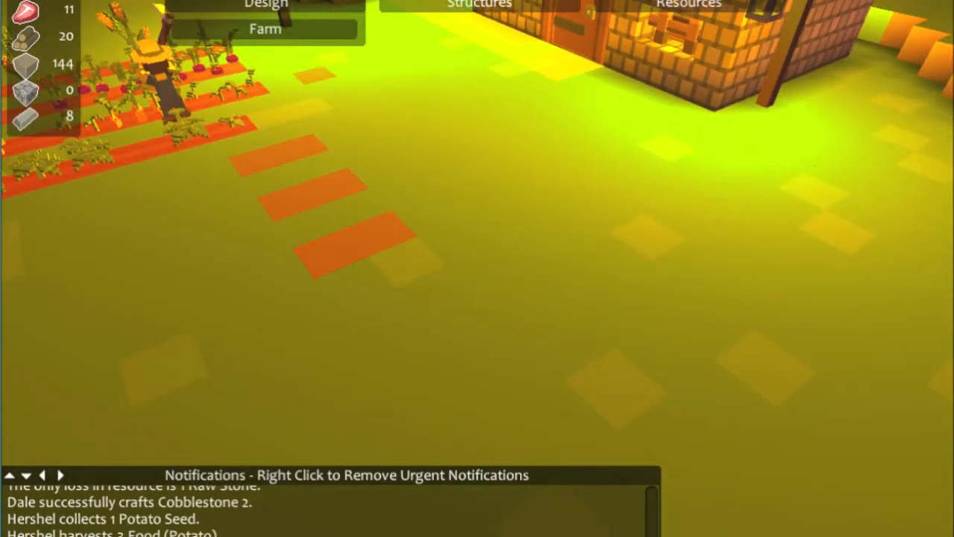
left_click(266, 28)
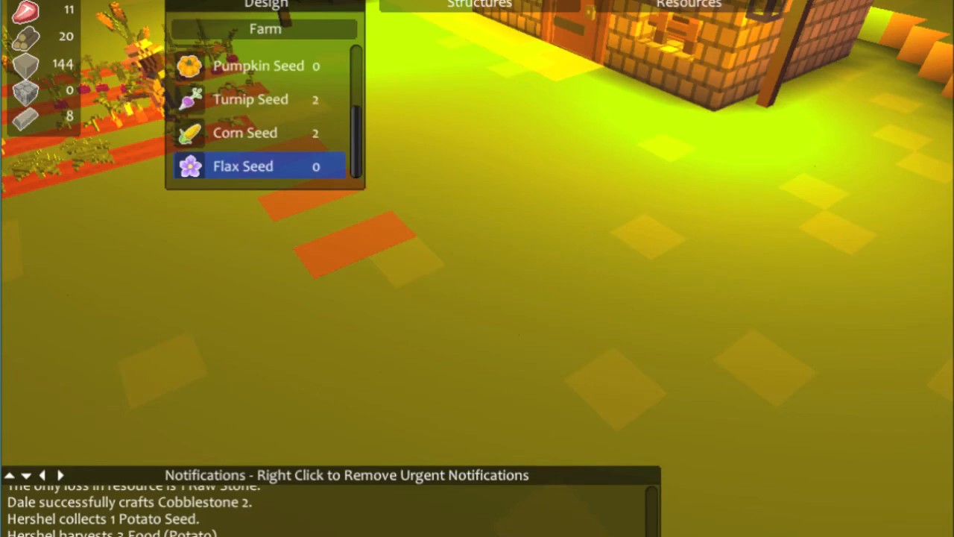
scroll("down", 3)
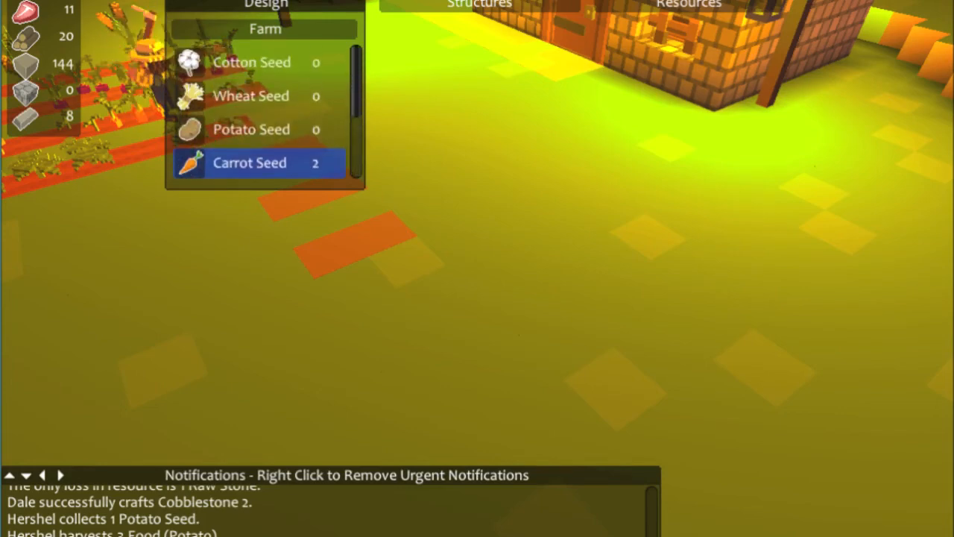
left_click(265, 5)
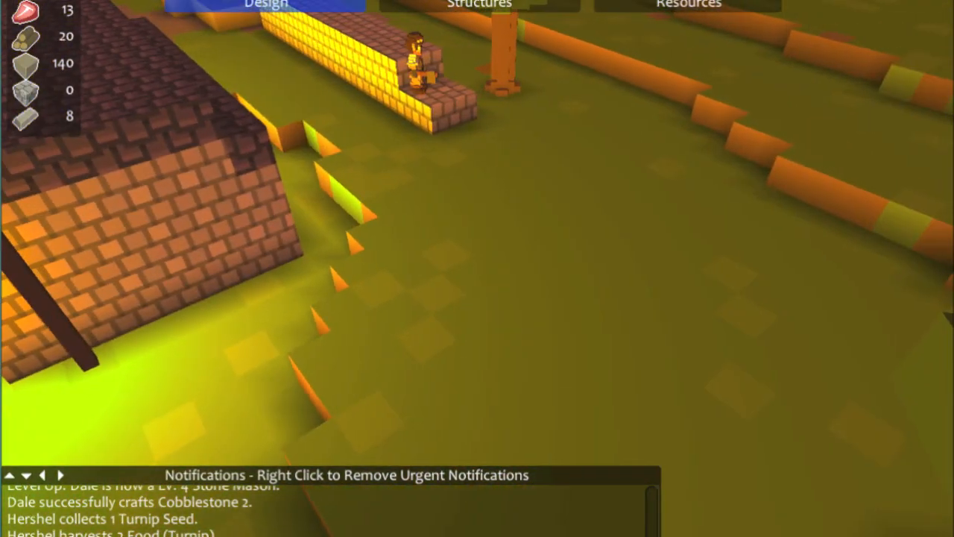
Mark out a long strip extending the wall with Design > Build
left_click(266, 5)
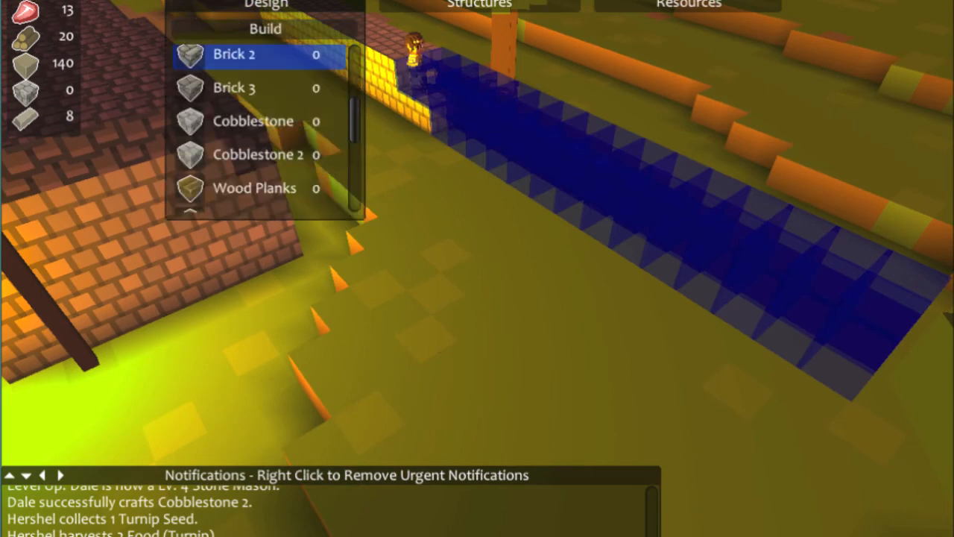